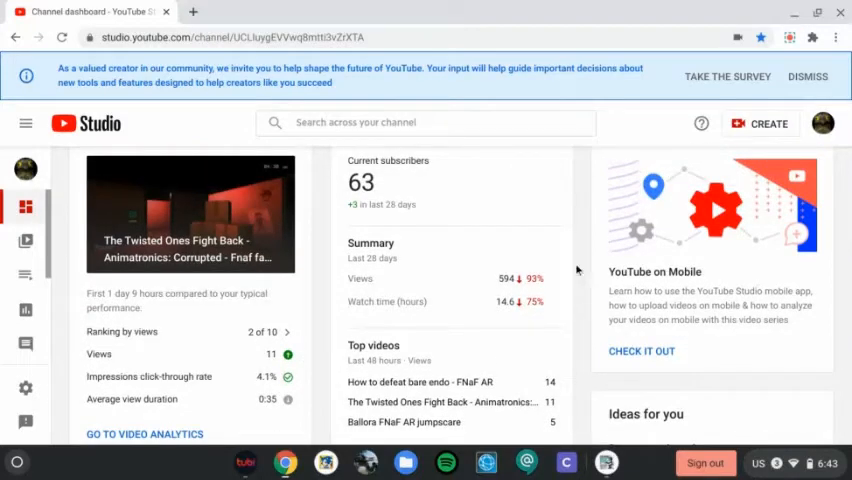
mouse_move(578, 278)
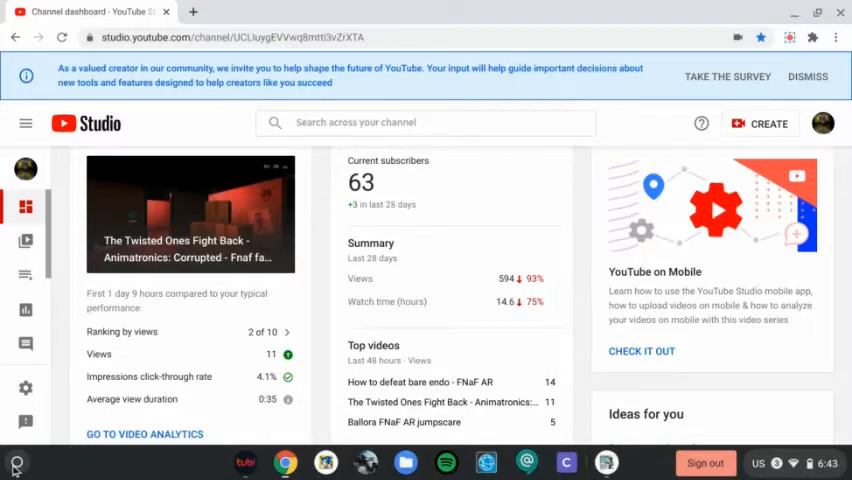
Step: Open the ChromeOS app launcher over the YouTube Studio dashboard
click(16, 462)
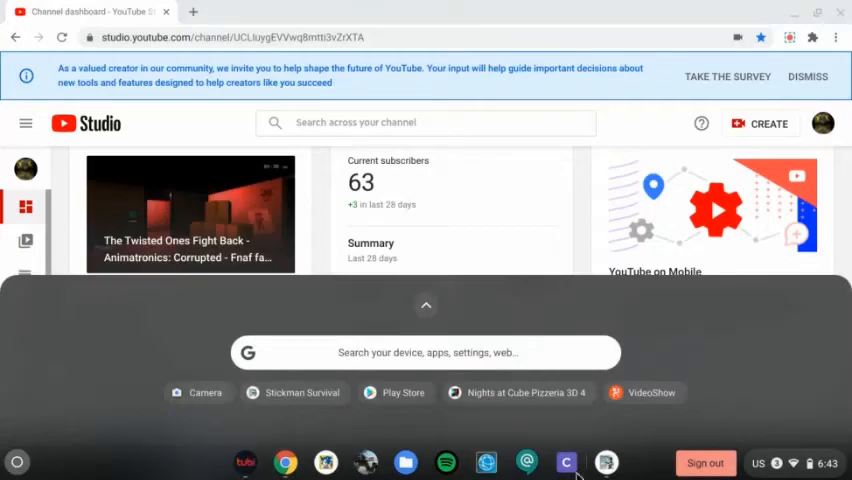
Step: Launch Stickman Survival from the launcher and start a new game
click(301, 392)
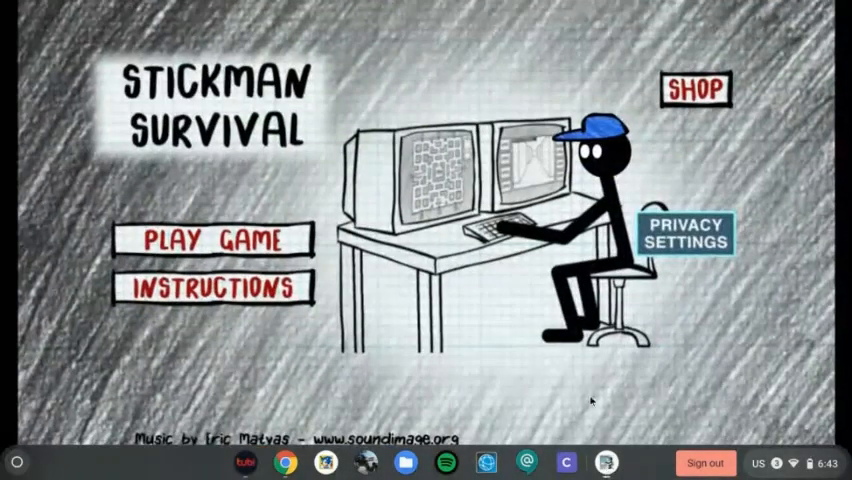
click(209, 238)
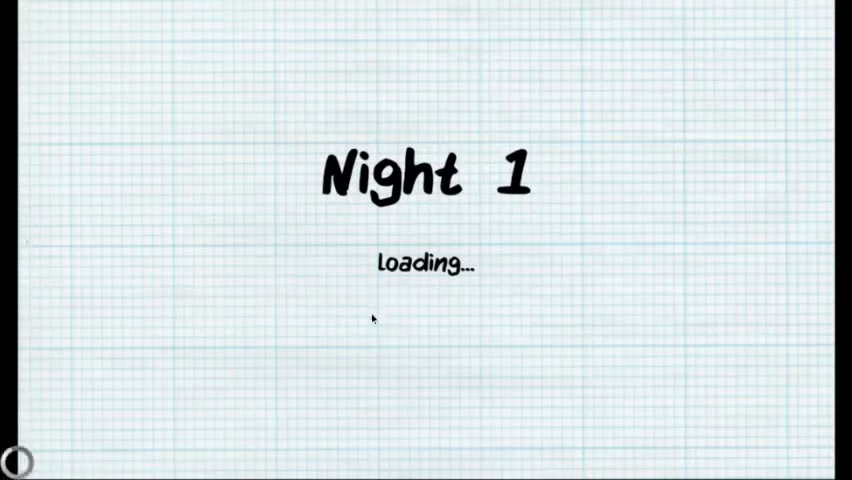
mouse_move(383, 340)
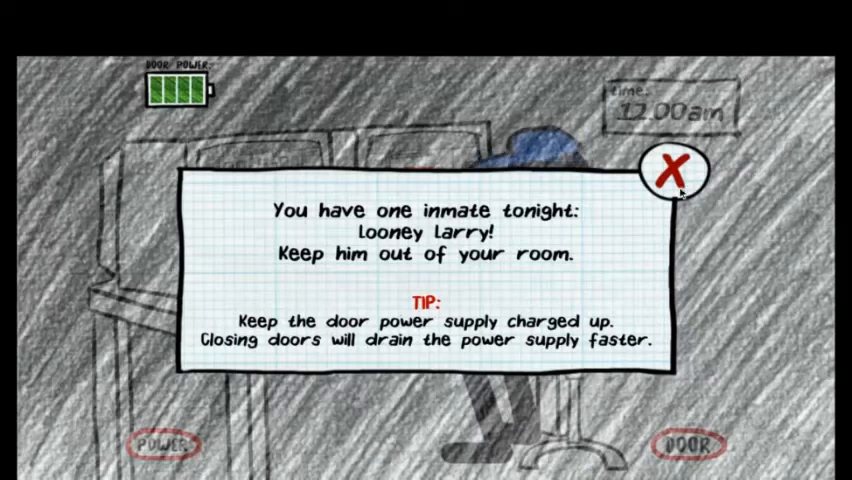
Step: Dismiss the Night 1 briefing and check the Animal Room, Store Room and hallway cameras
click(672, 172)
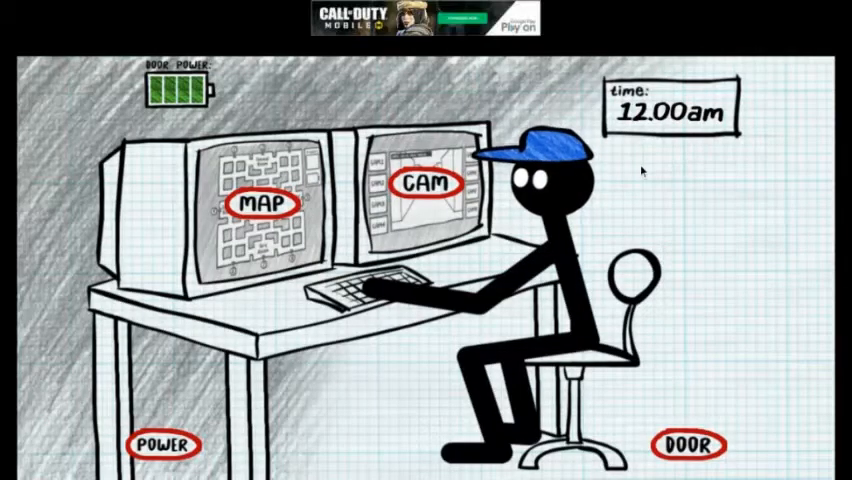
click(421, 182)
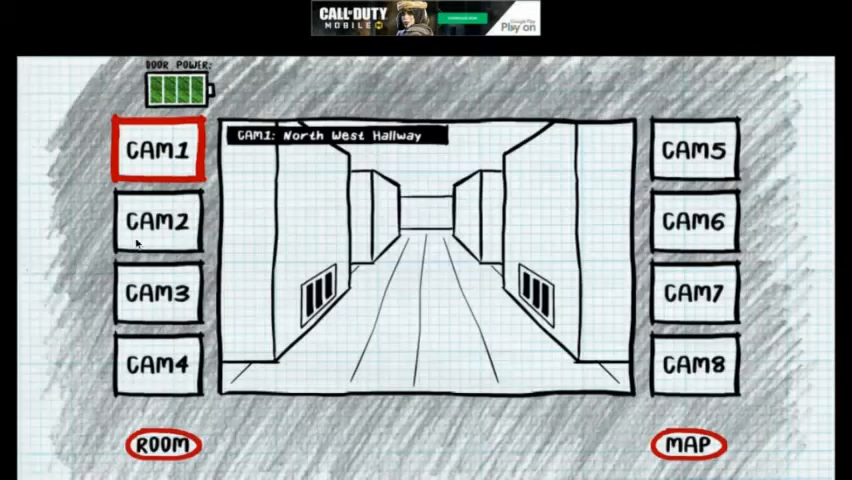
click(158, 222)
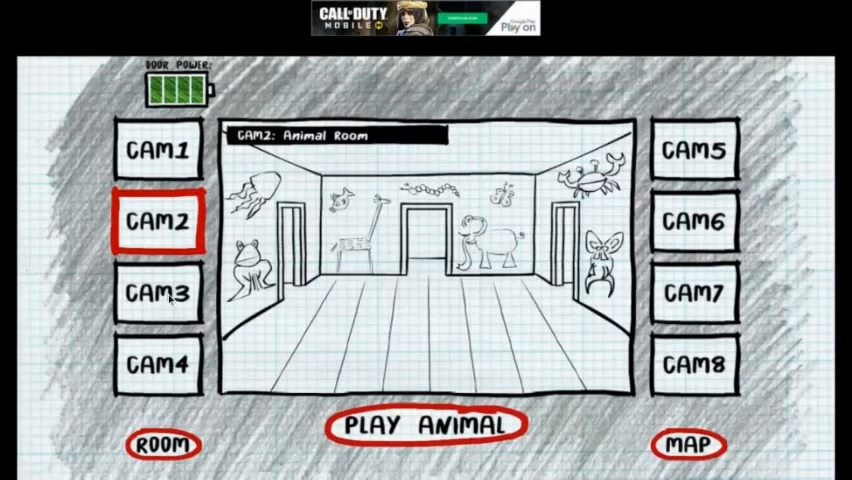
click(161, 293)
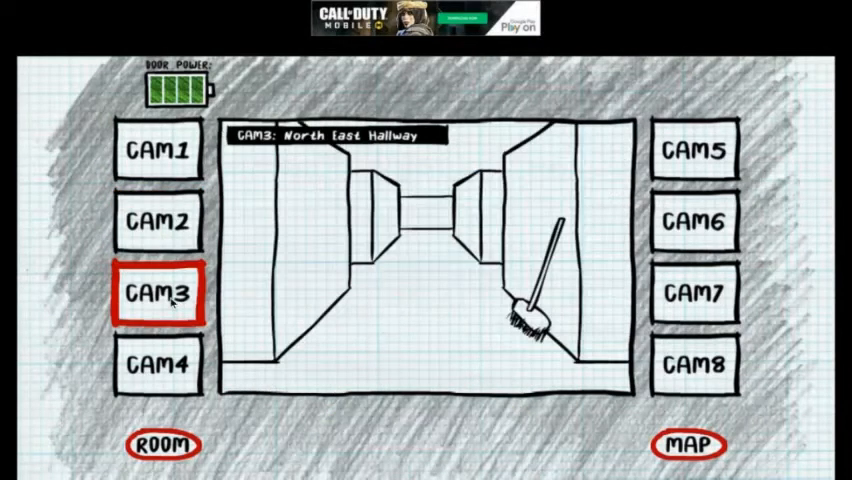
click(160, 364)
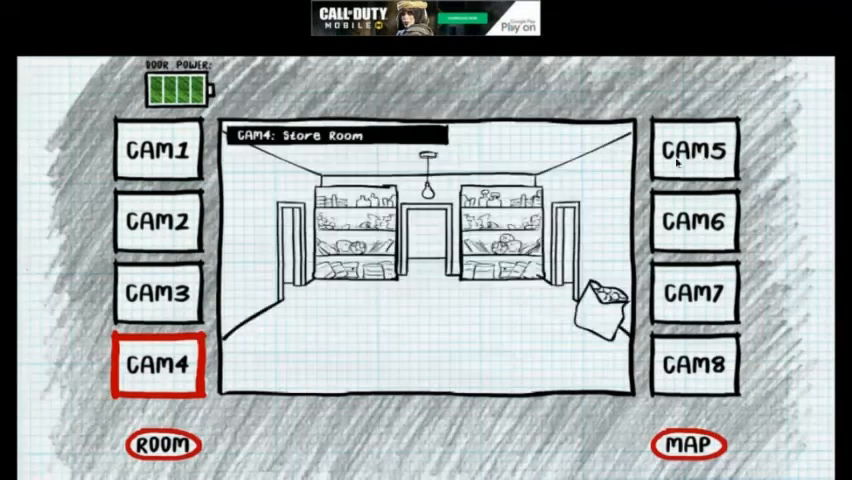
click(694, 150)
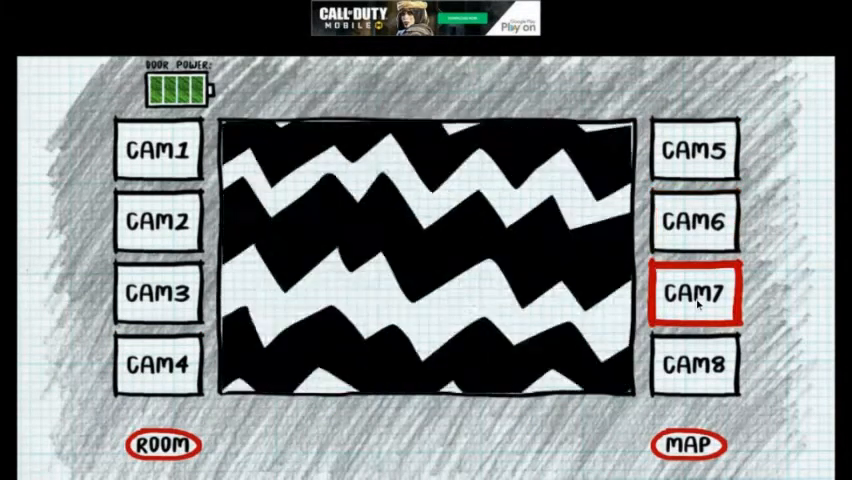
click(693, 363)
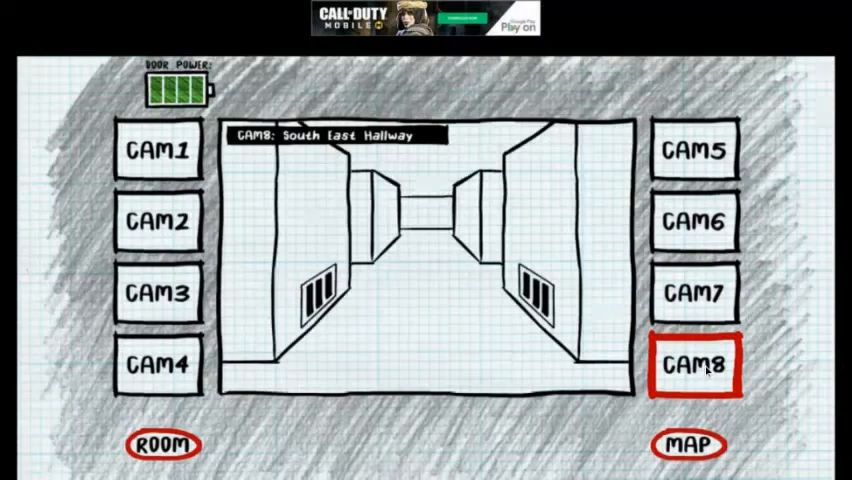
click(157, 150)
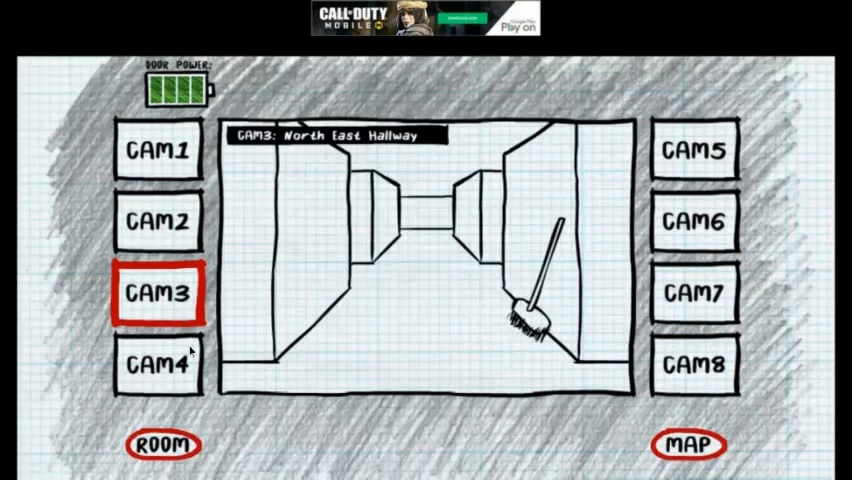
Step: Check the remaining static and South East Hallway cameras, then switch the map trackers on
click(695, 220)
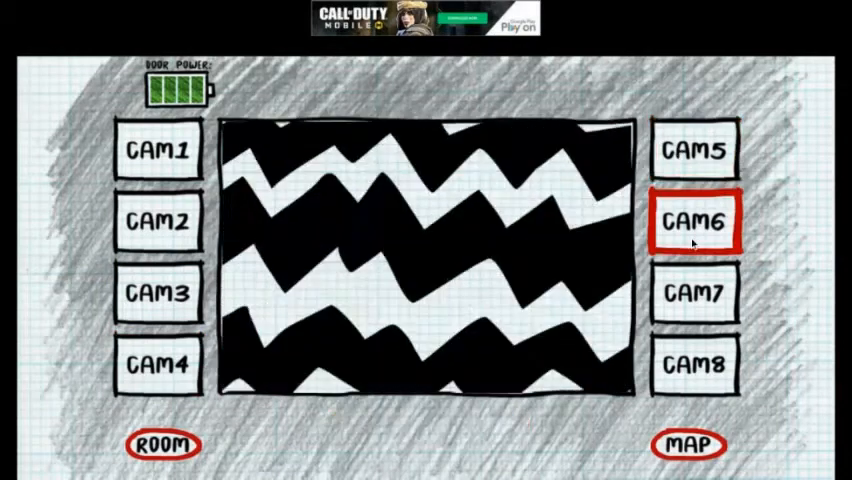
click(694, 364)
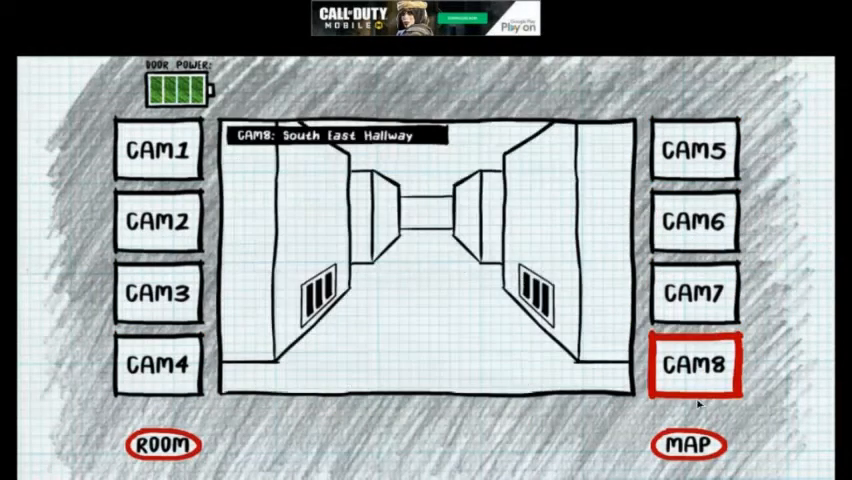
click(685, 444)
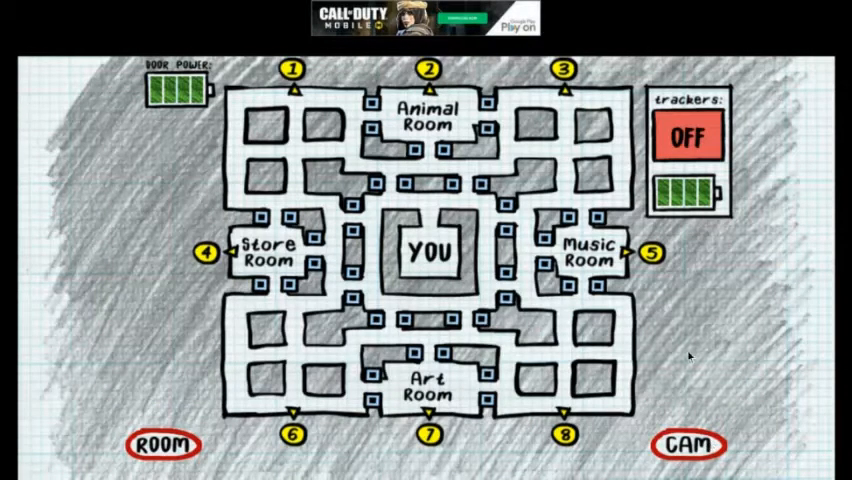
click(686, 137)
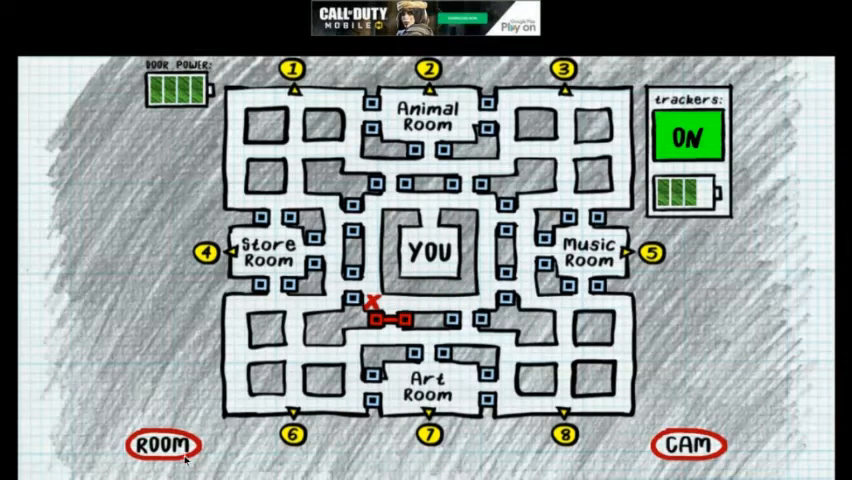
Step: Check the door, return to the office, and recheck the tracker map
click(162, 445)
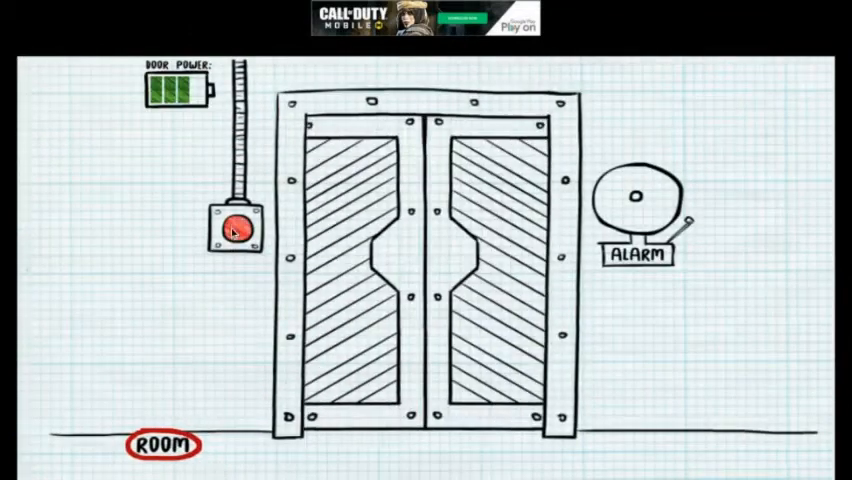
click(234, 232)
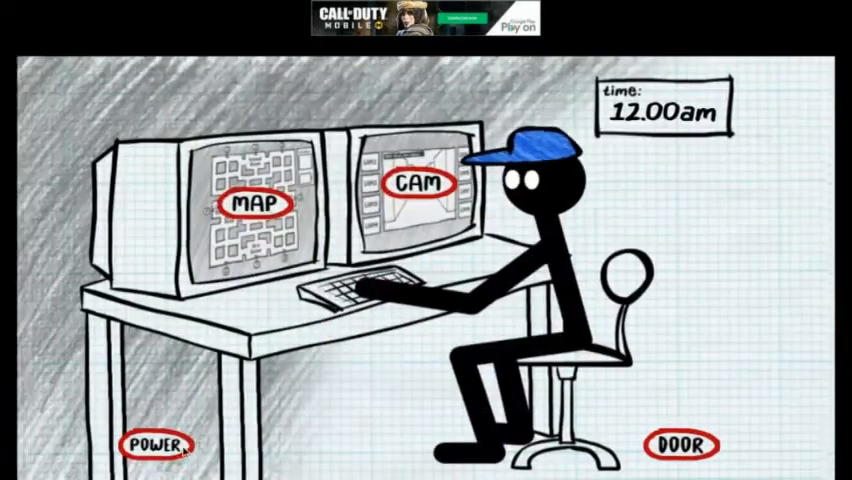
click(256, 199)
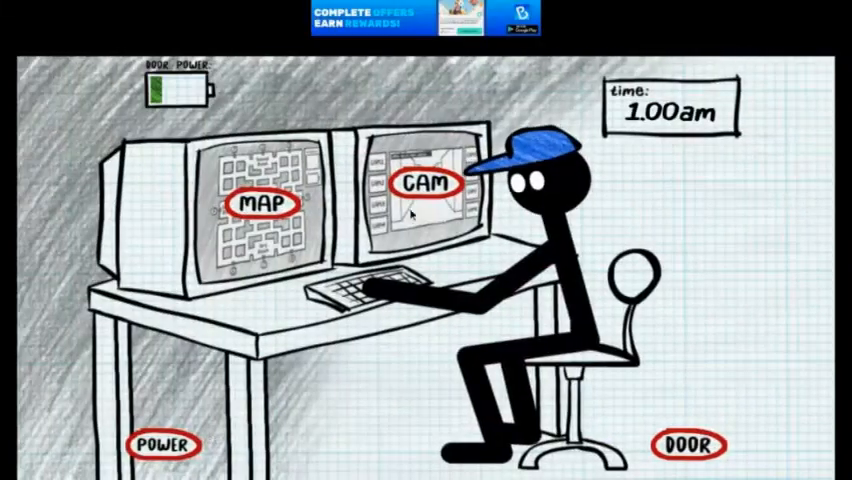
click(263, 205)
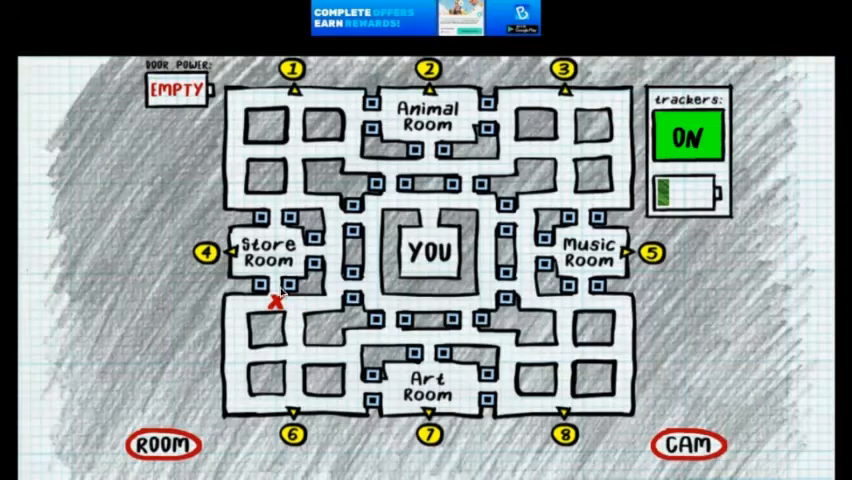
click(686, 137)
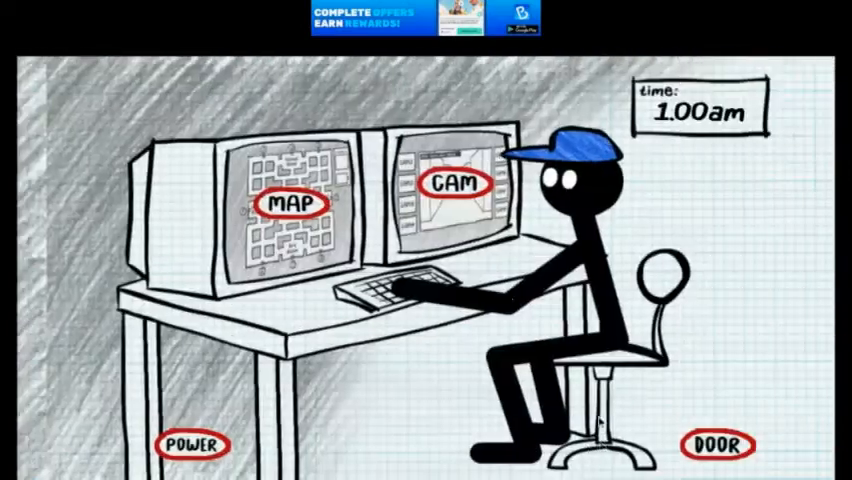
Step: Check the door again, then view the Store Room and Music Room cameras
click(293, 204)
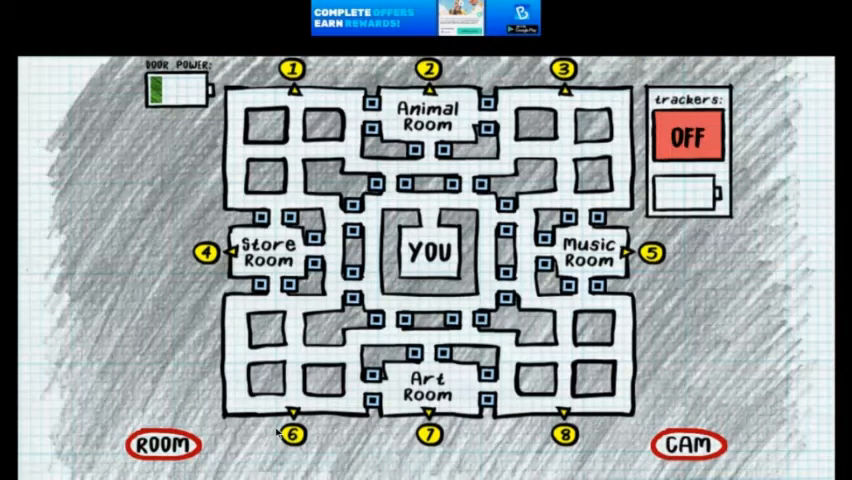
click(163, 444)
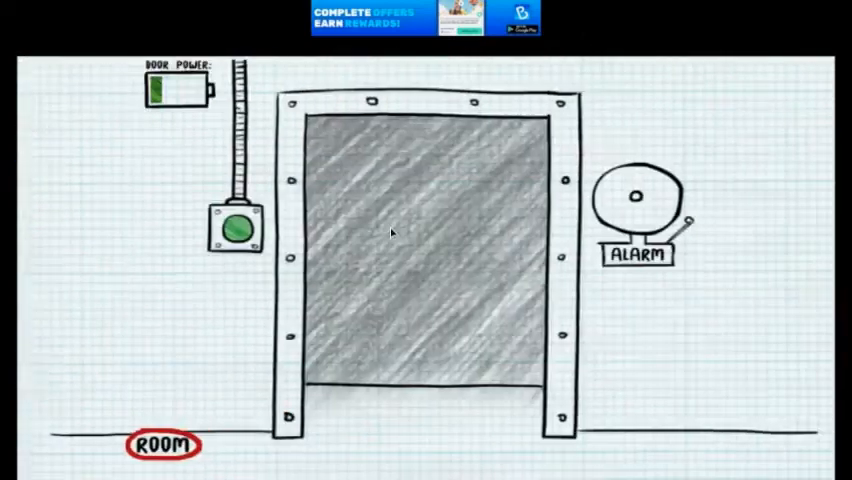
click(233, 230)
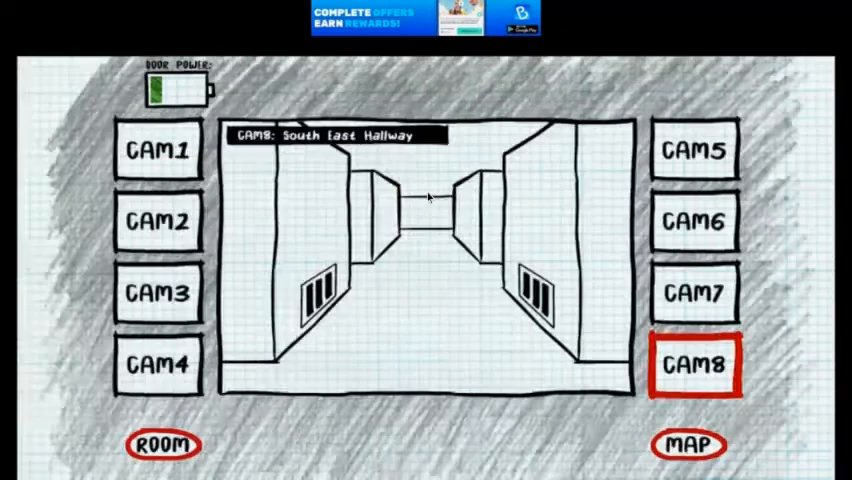
click(157, 364)
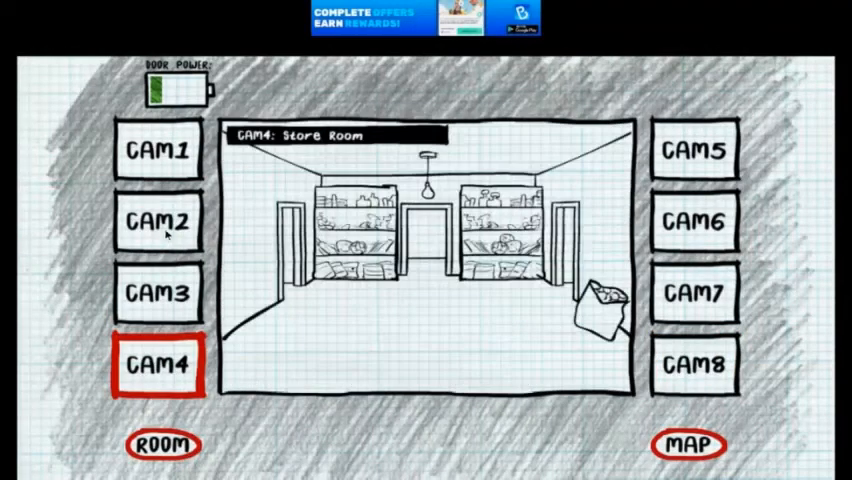
click(694, 151)
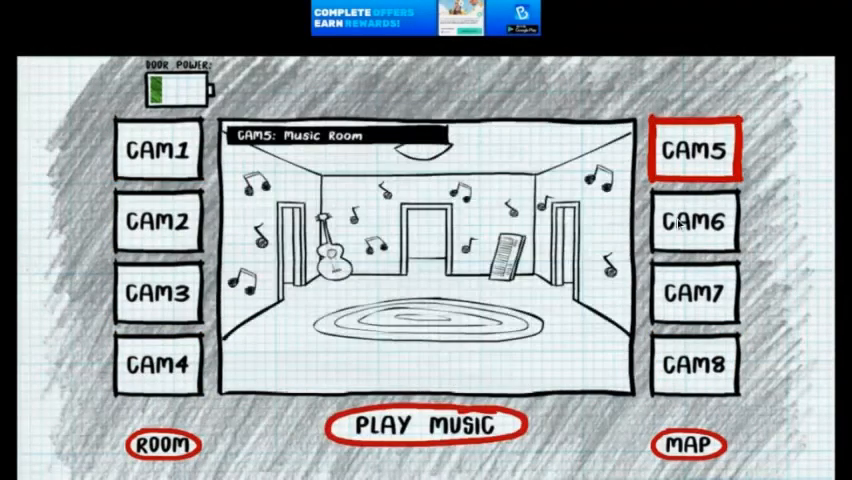
Step: Leave the camera view and start the night with the Looney Larry briefing
click(686, 446)
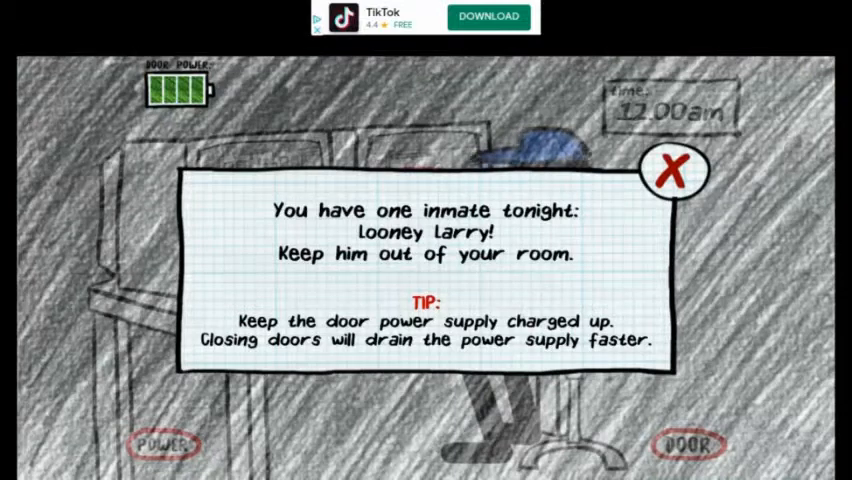
Step: Close the night briefing and toggle the map trackers to mark Looney Larry
click(671, 172)
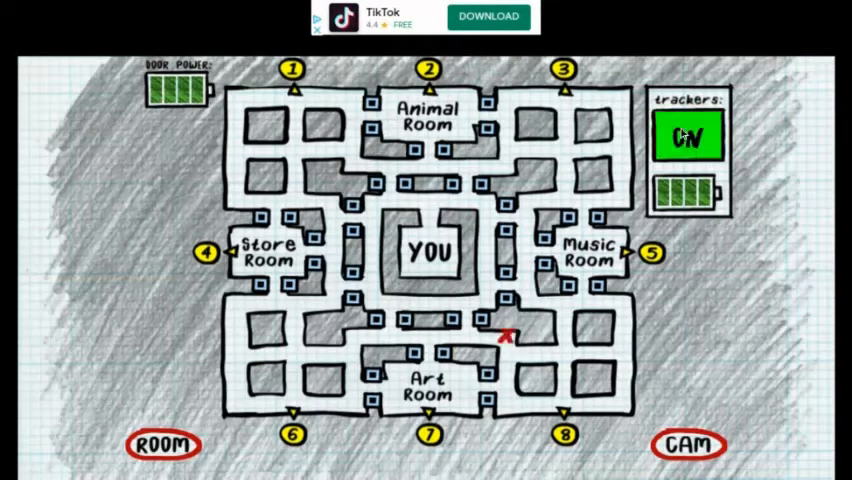
click(688, 137)
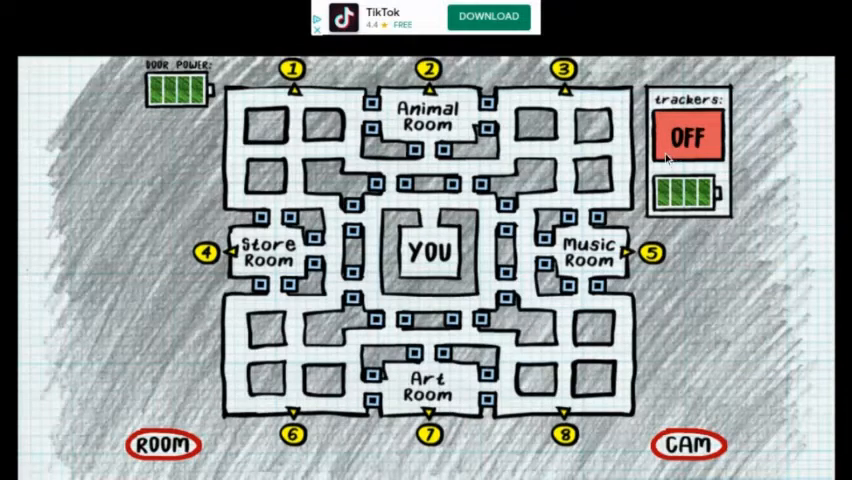
Step: Switch trackers on to see Larry near the Store Room, then return to the office
click(686, 137)
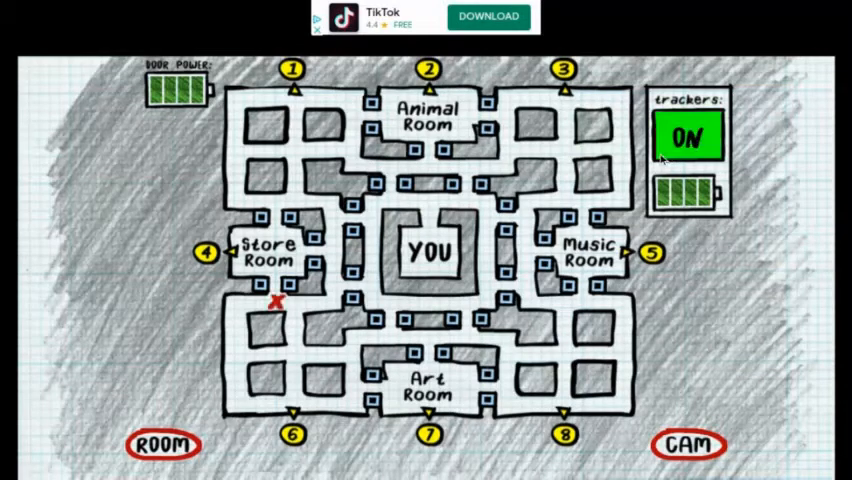
click(688, 137)
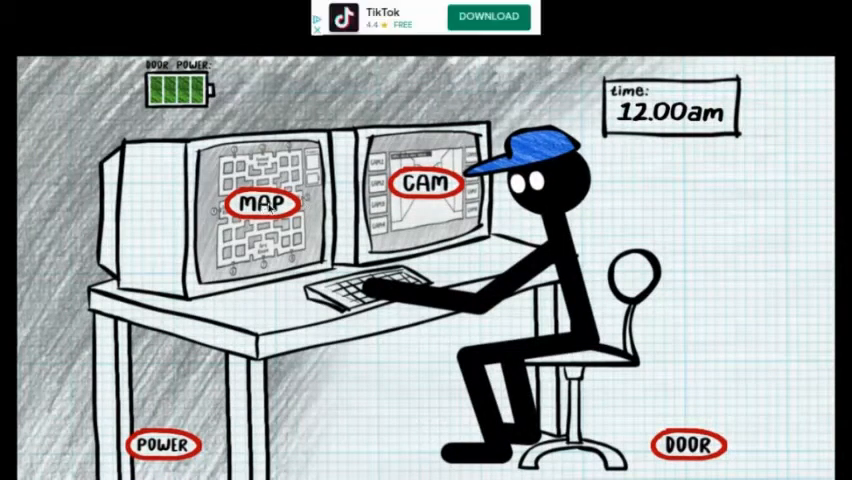
Step: Check the Animal Room, Store Room and North East Hallway cameras
click(260, 205)
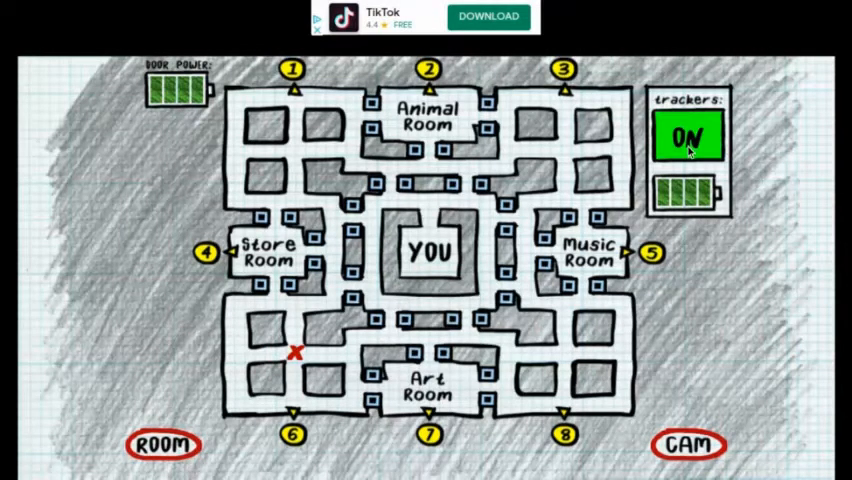
click(687, 137)
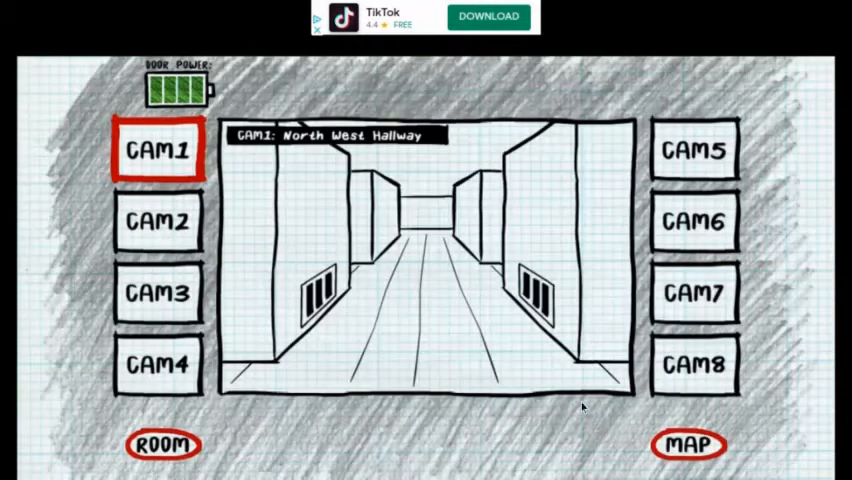
click(157, 221)
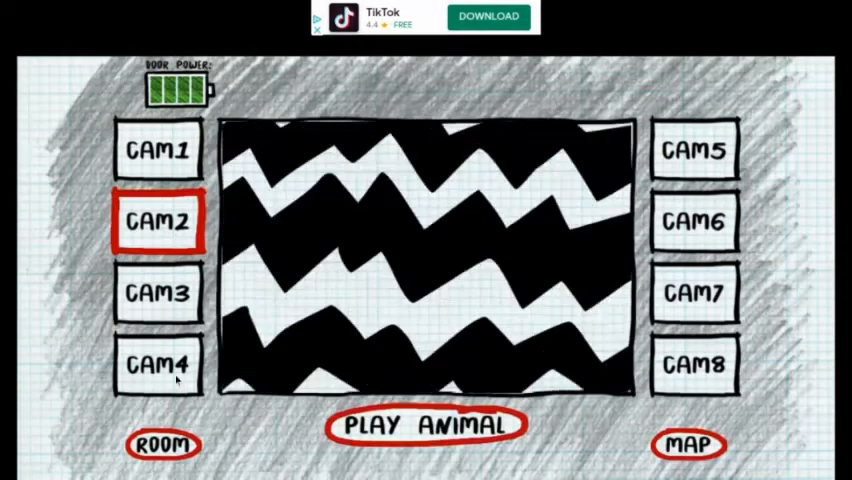
click(157, 364)
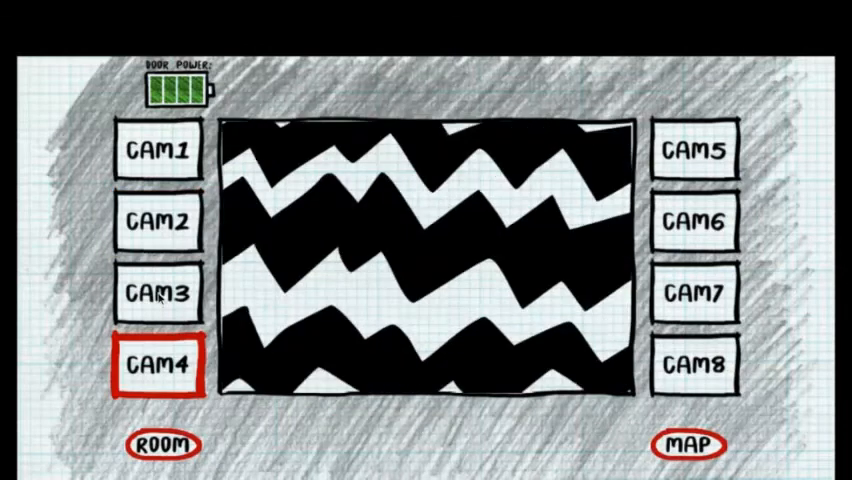
click(158, 295)
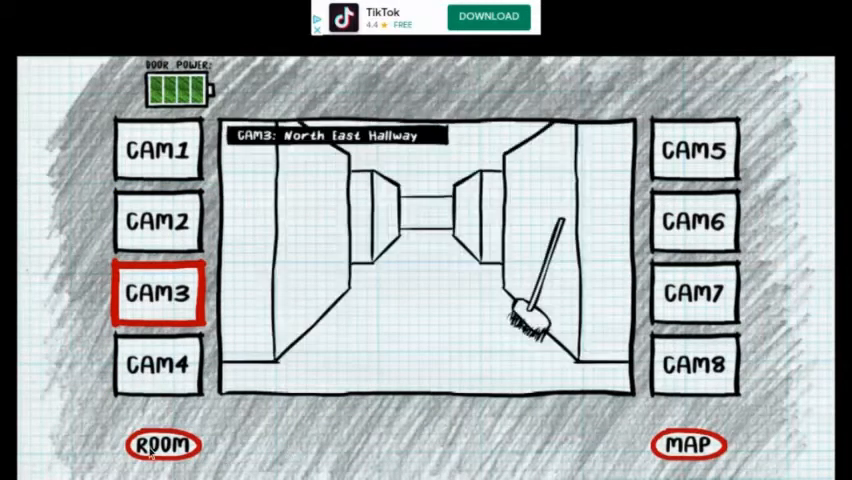
Step: Toggle map trackers to follow Larry, seal the Store Room doors, and reopen cameras
click(687, 445)
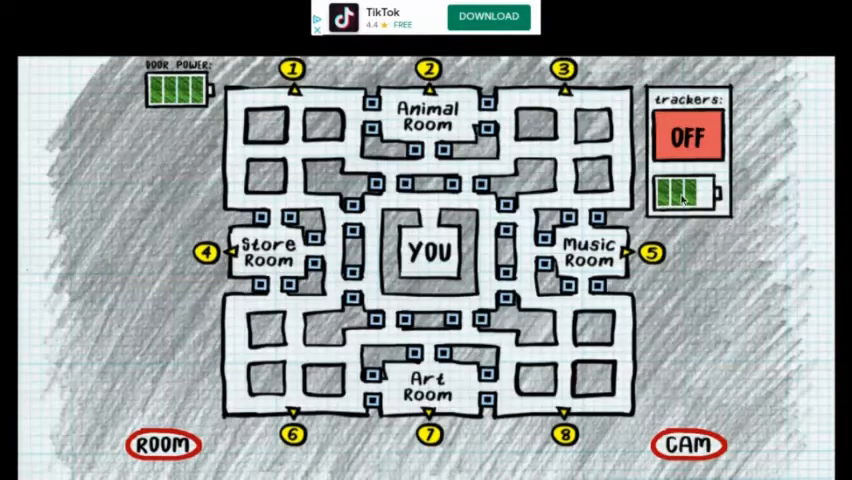
click(686, 137)
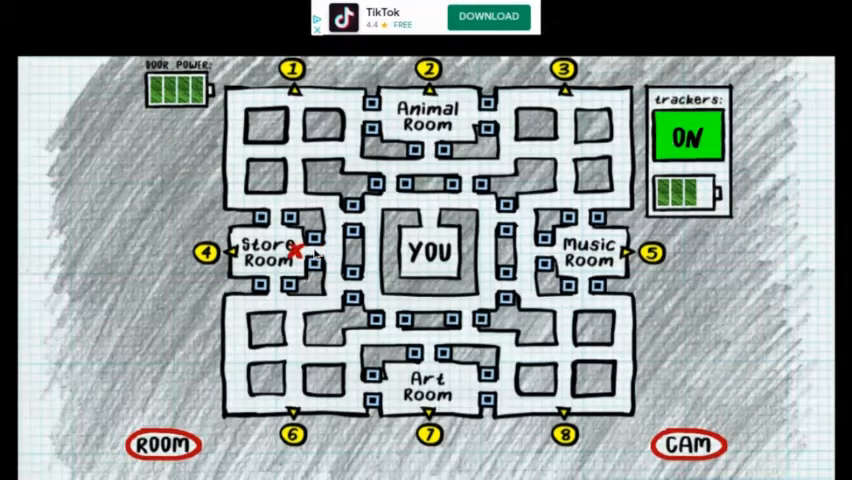
click(687, 137)
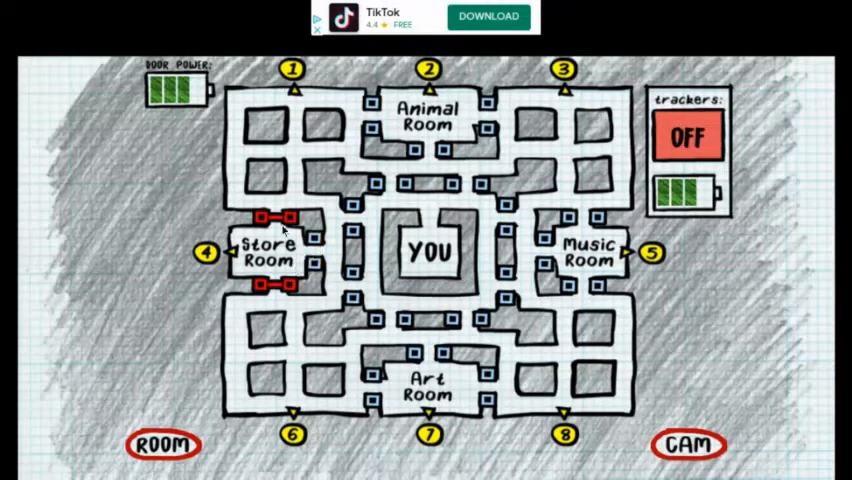
click(687, 137)
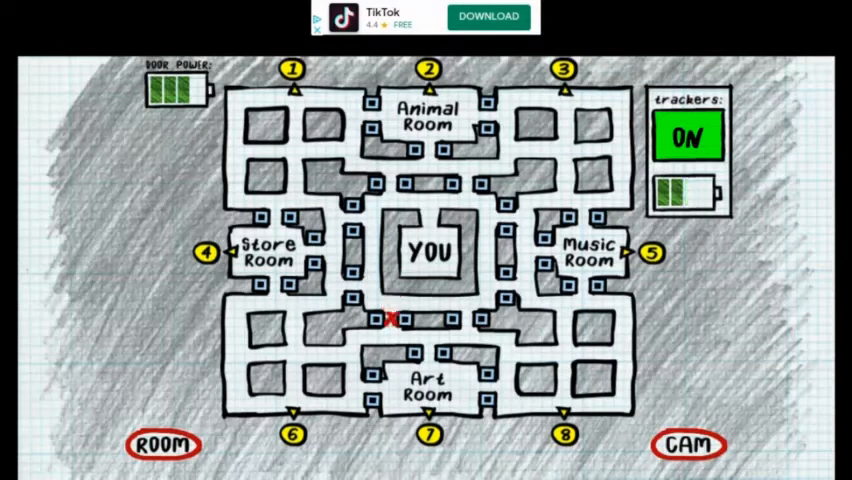
click(687, 137)
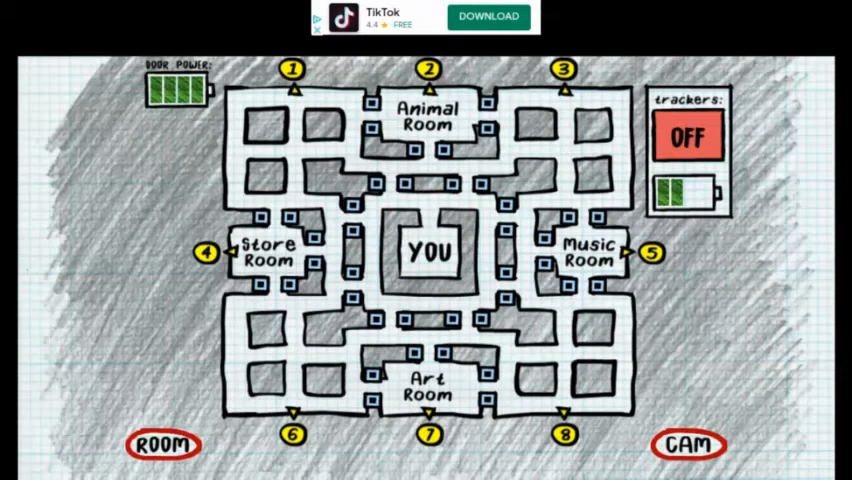
click(686, 135)
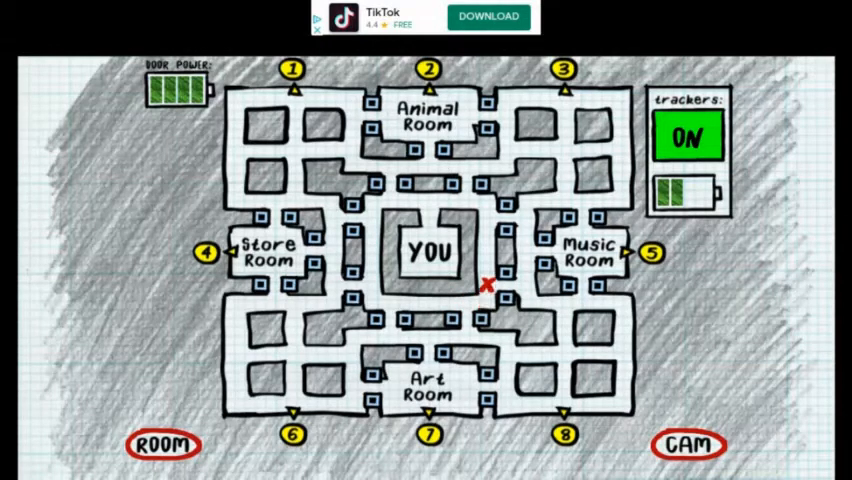
click(688, 444)
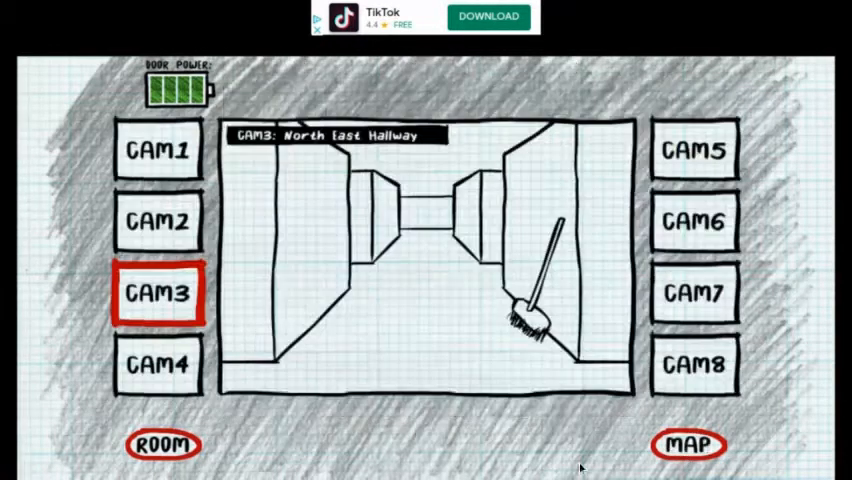
Step: Check the door, head toward the power room, then turn trackers off to save power
click(163, 444)
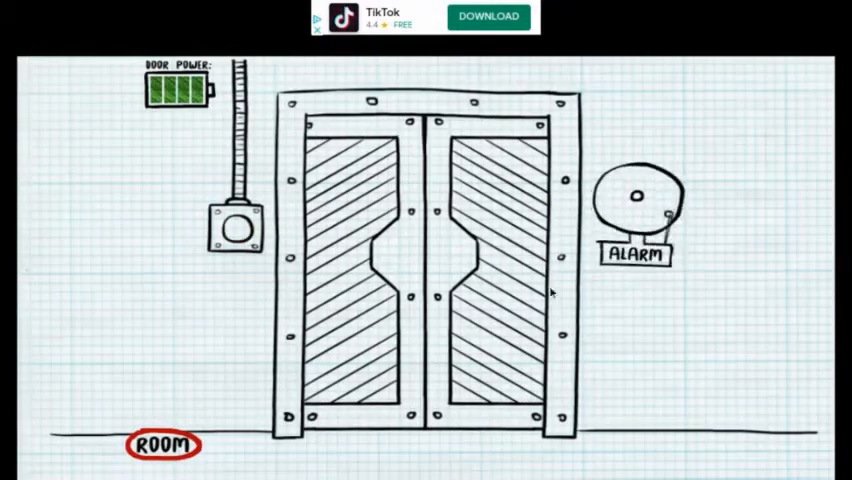
click(235, 230)
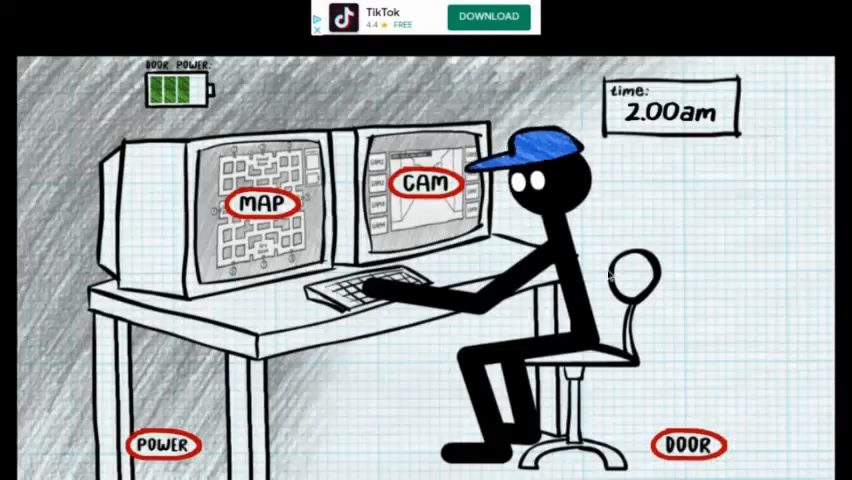
click(686, 444)
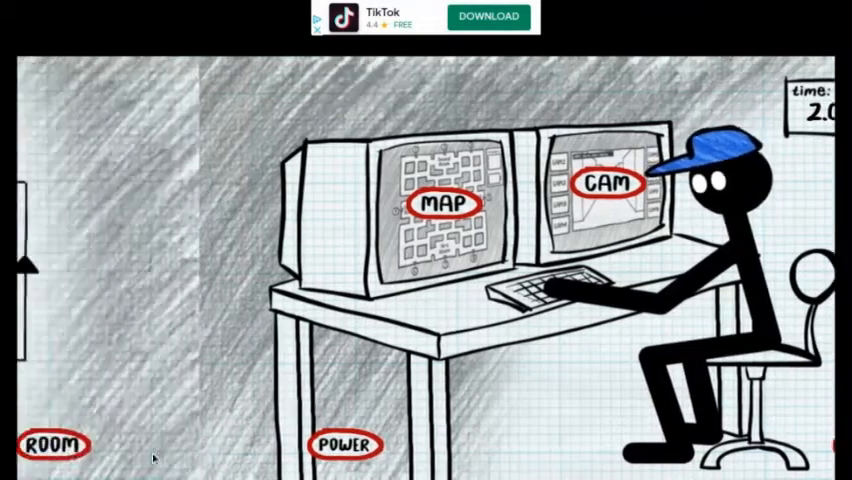
click(443, 203)
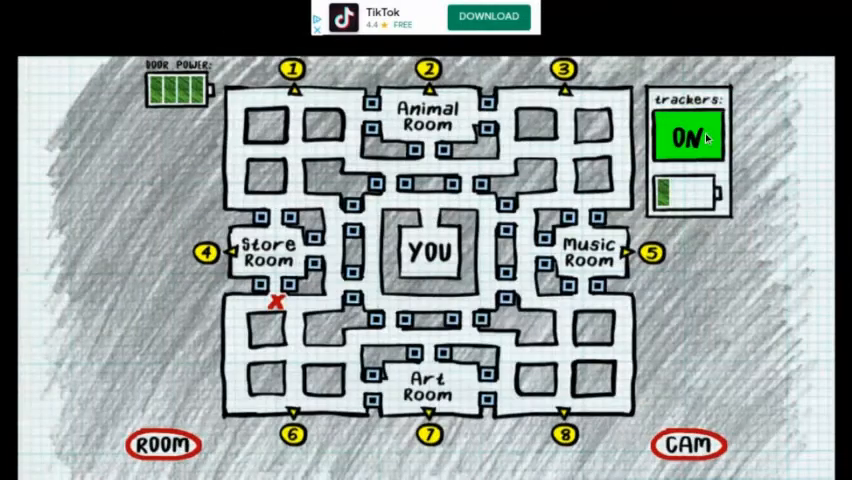
click(687, 137)
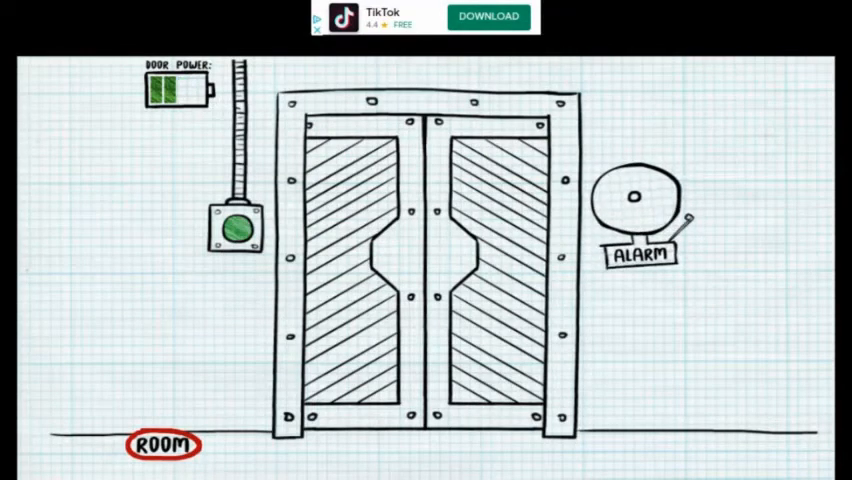
Step: At 3:00am, toggle trackers to spot Larry, check the door, and reopen the map
click(237, 229)
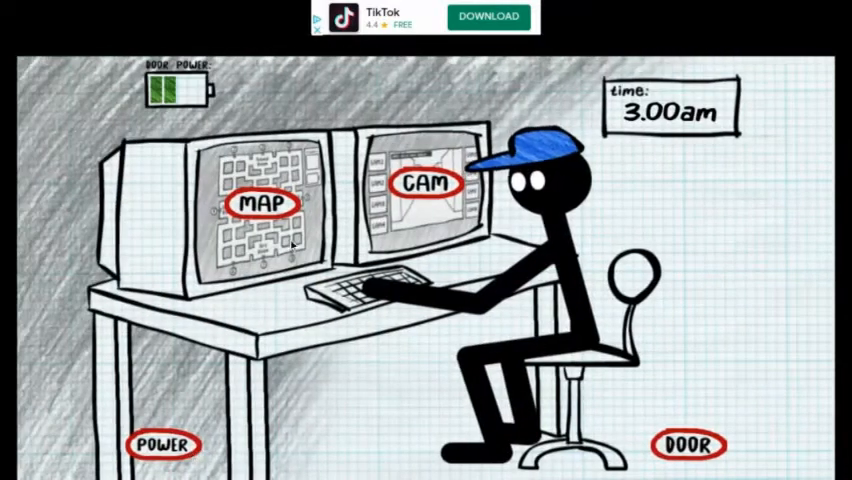
click(262, 206)
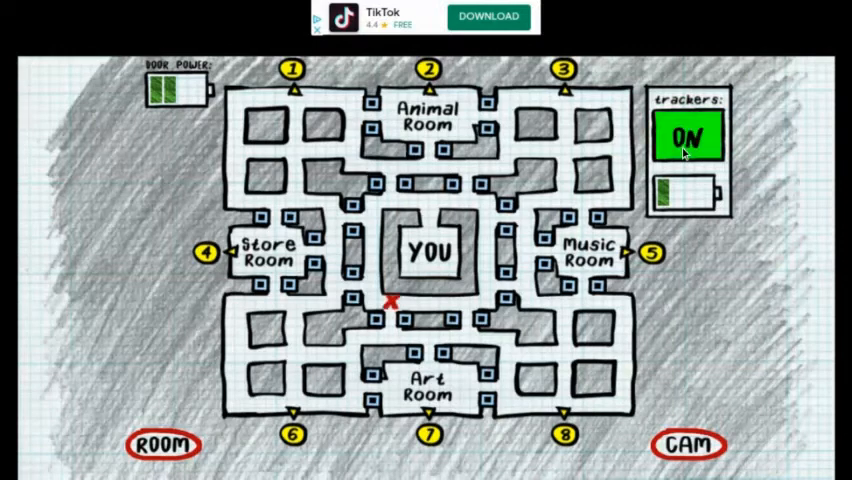
click(686, 137)
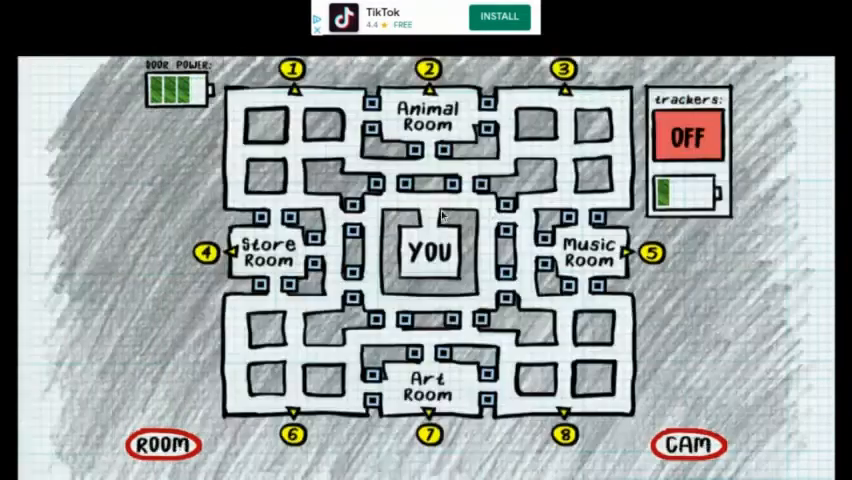
click(687, 136)
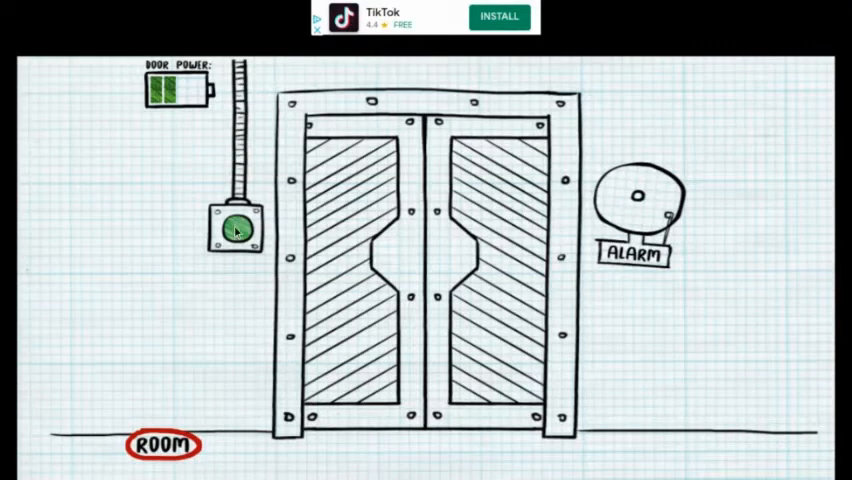
click(237, 232)
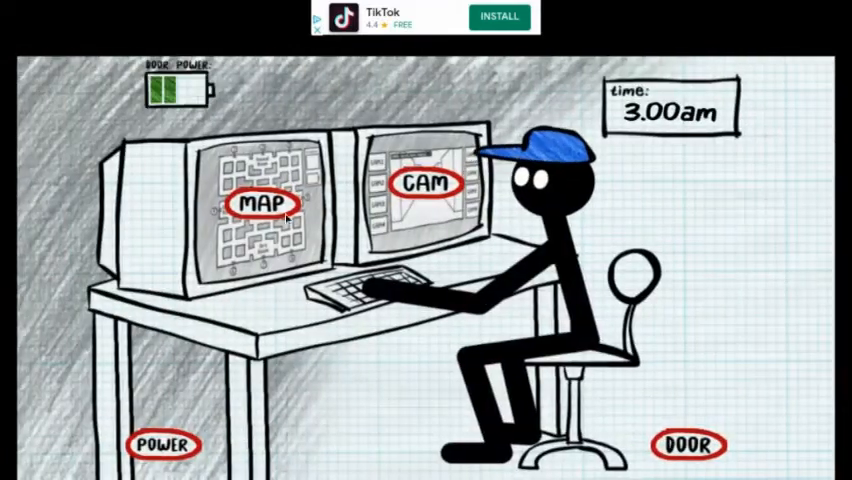
click(258, 203)
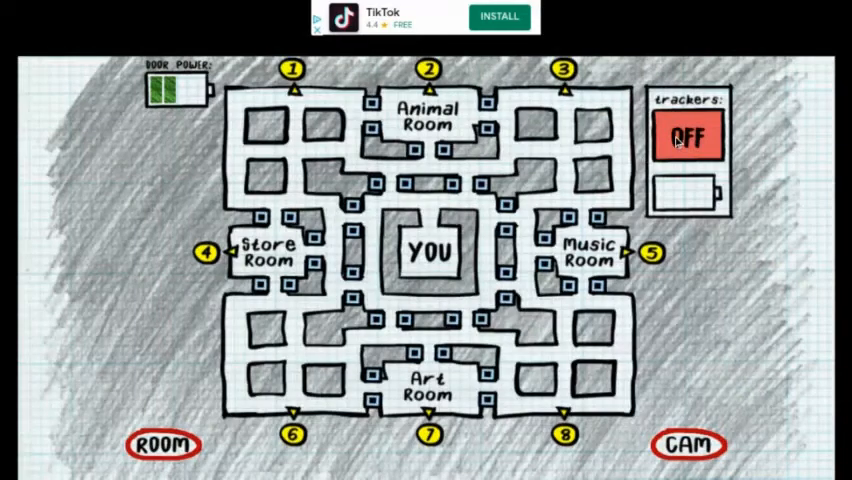
Step: Toggle the trackers, close and reopen the door, and be back at the desk by 5:00am
click(162, 445)
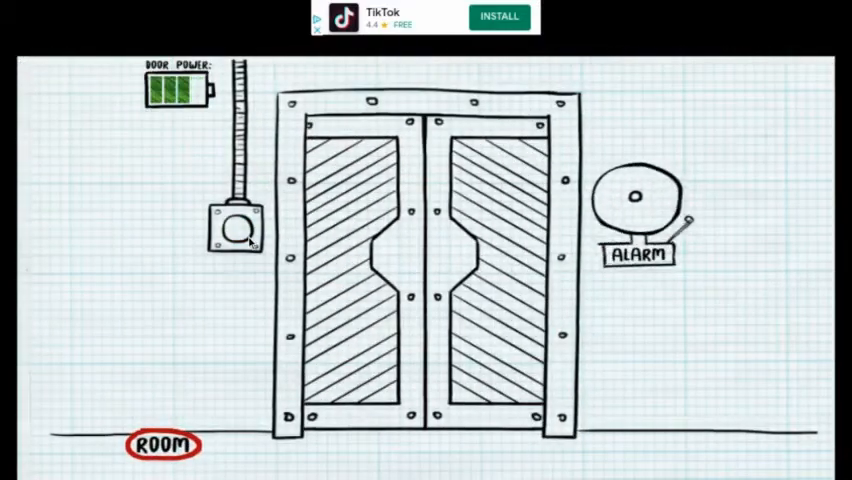
click(235, 230)
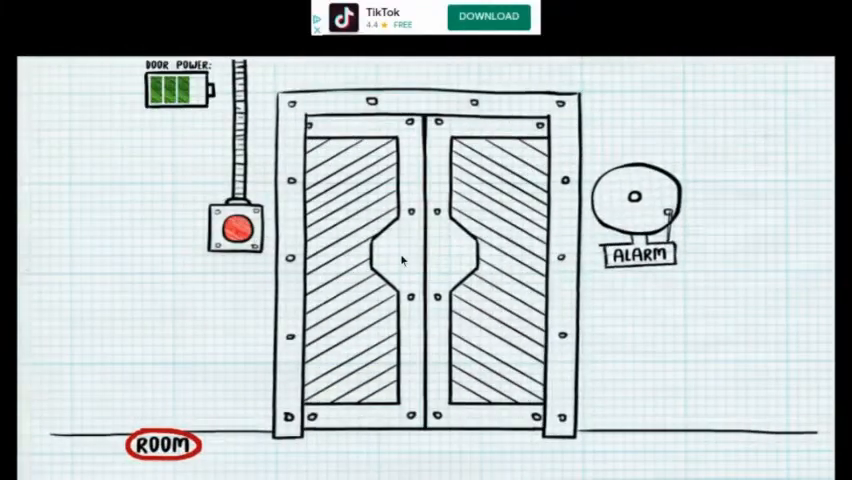
click(236, 228)
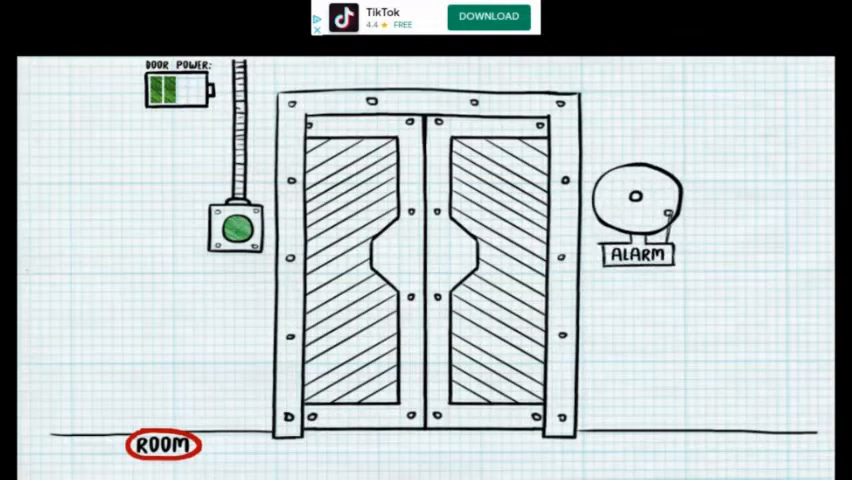
click(637, 205)
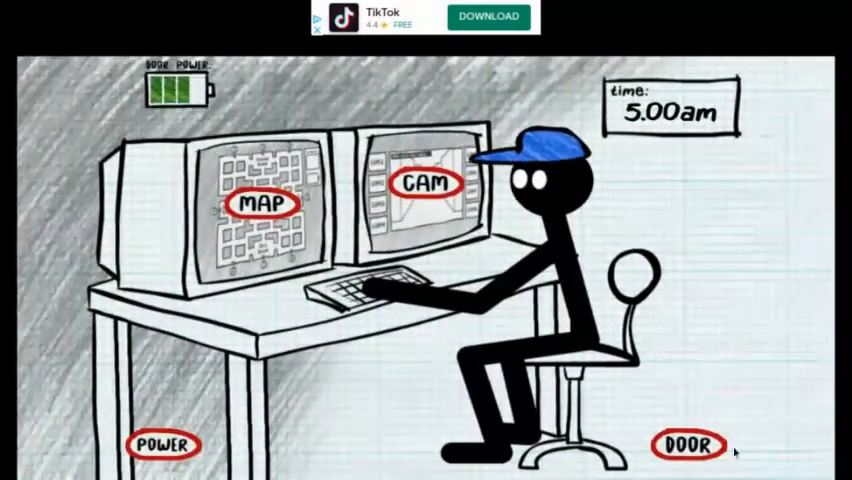
click(686, 446)
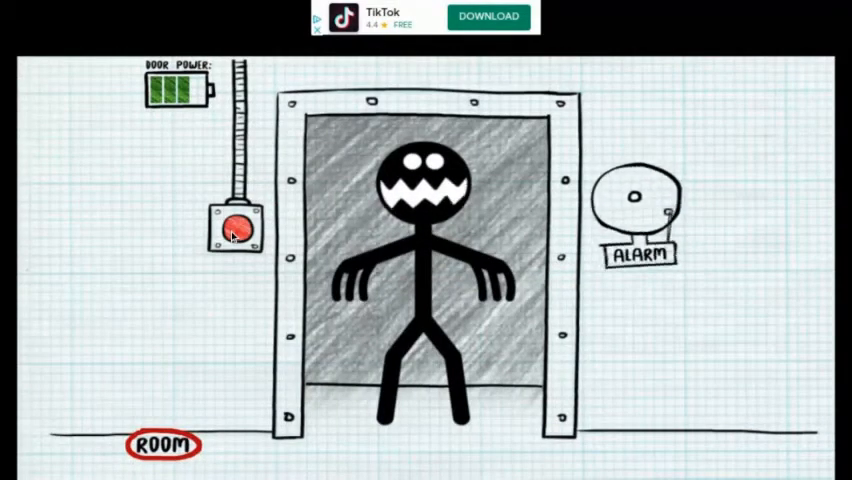
Step: Try to shut the door on Looney Larry as he reaches the doorway
click(236, 228)
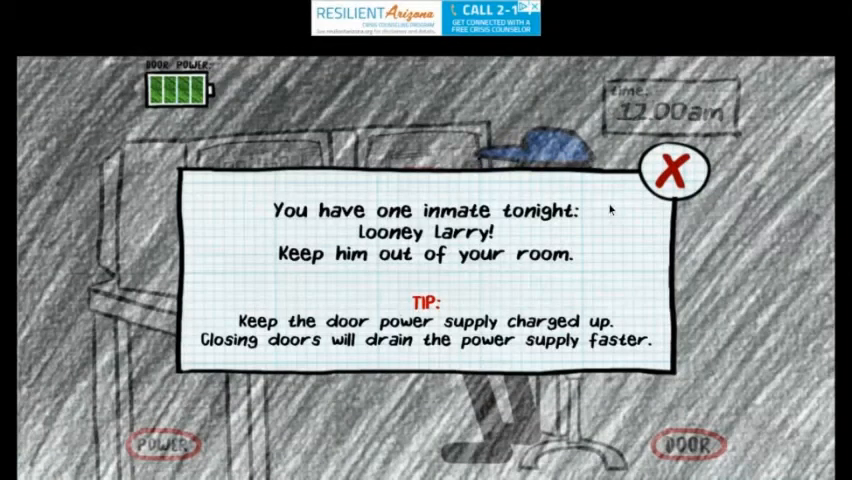
Step: Dismiss the briefing and toggle the trackers on, then off, to spot Larry below the central office
click(670, 171)
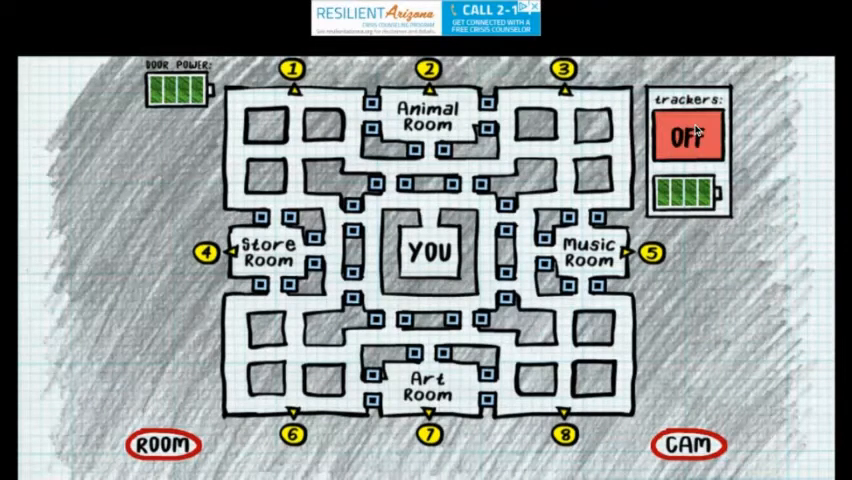
click(685, 140)
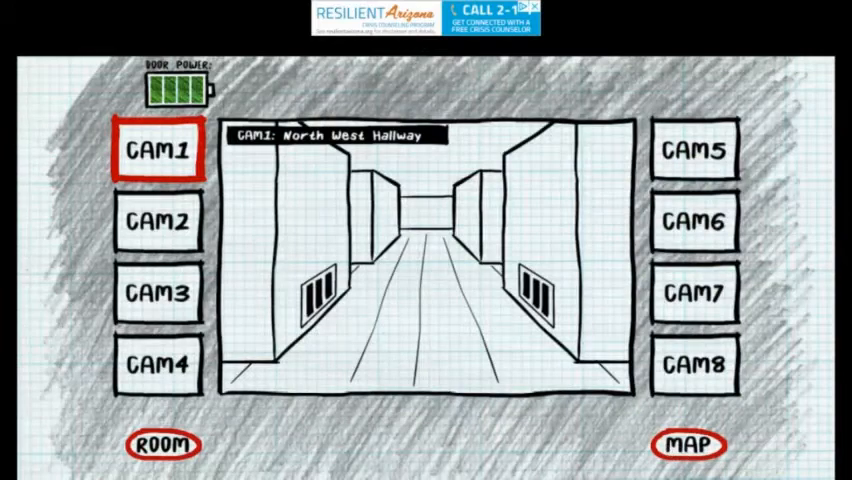
click(687, 445)
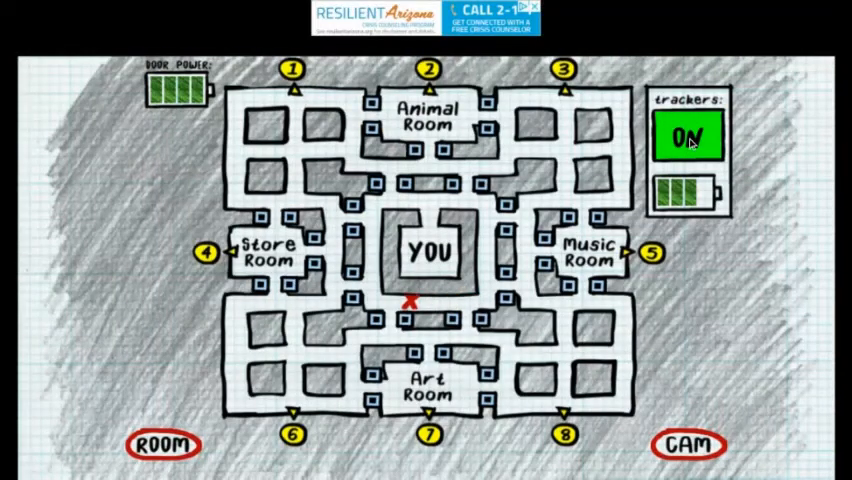
click(686, 138)
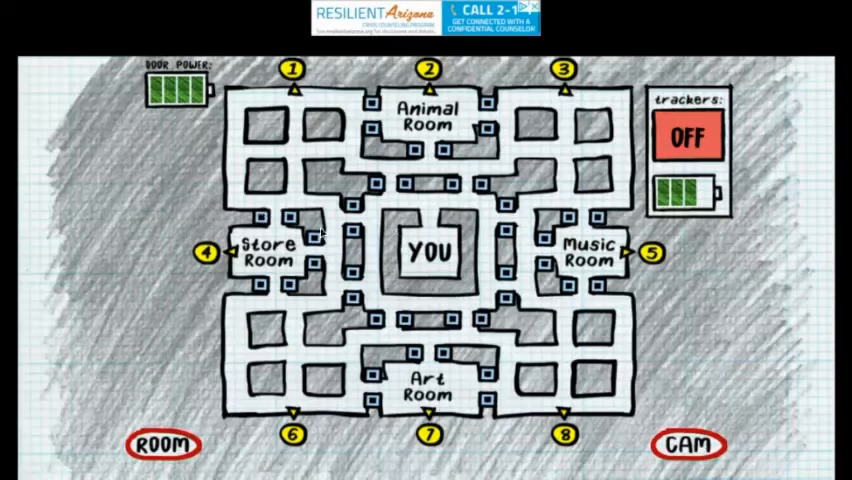
Step: Switch the trackers on and refresh them to watch Larry's X circle the YOU room
click(687, 136)
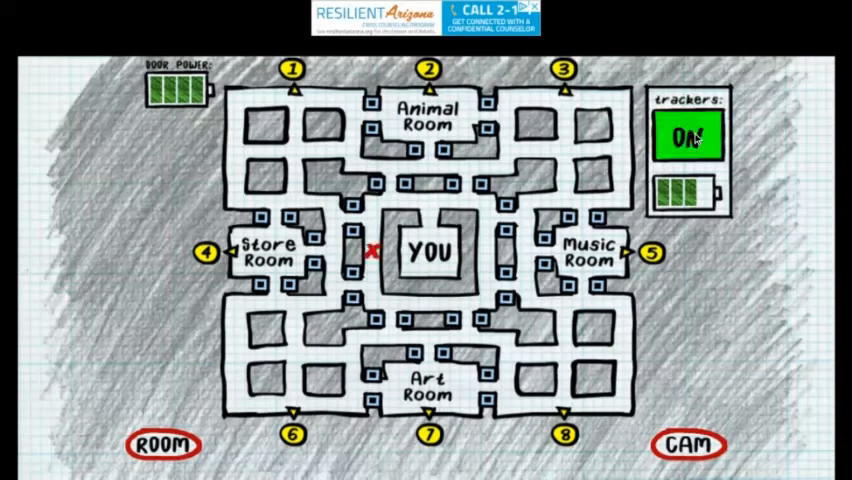
click(687, 137)
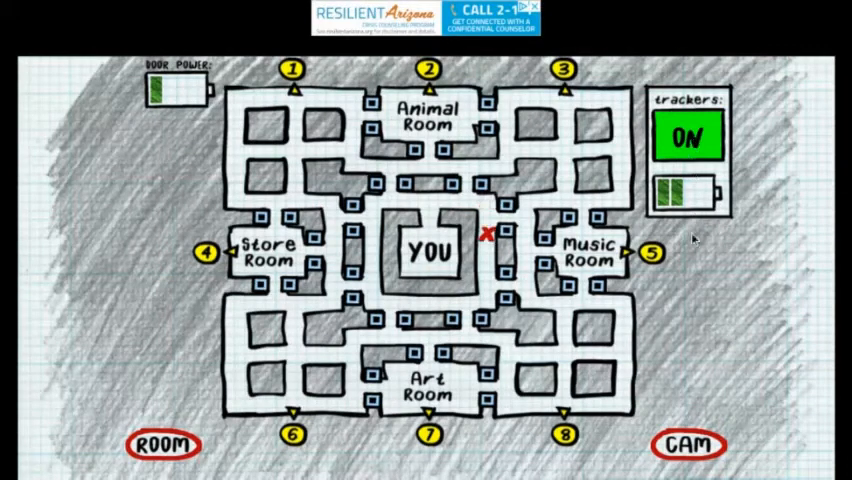
click(687, 137)
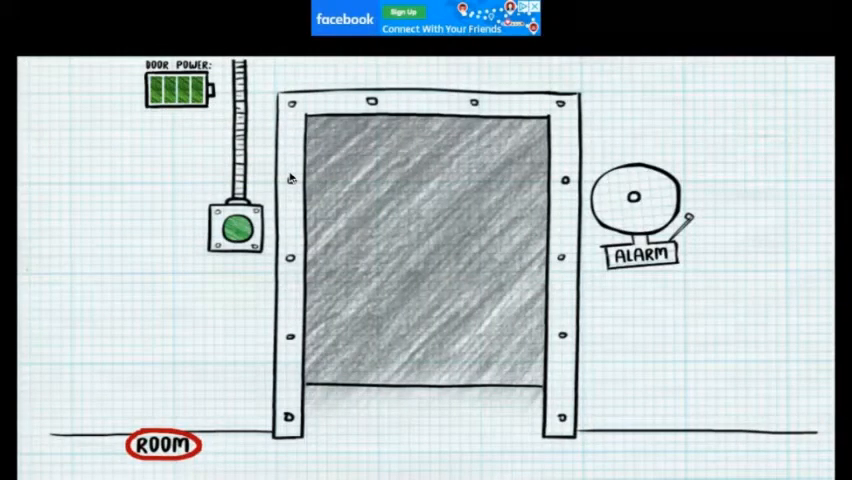
mouse_move(332, 445)
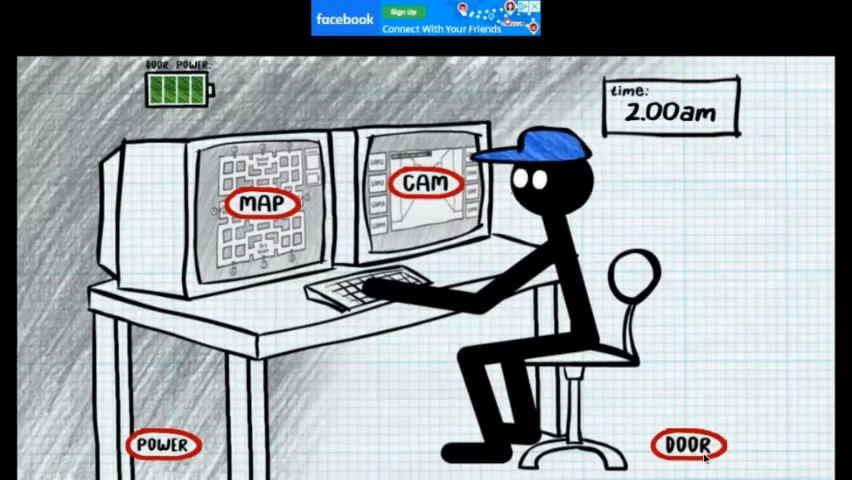
Step: Check the security door and close it, reaching 3:00am at the office
click(686, 445)
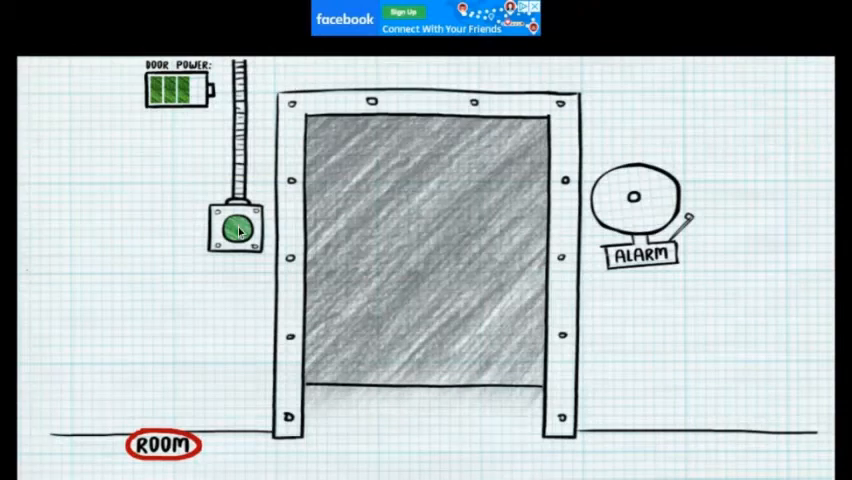
click(237, 231)
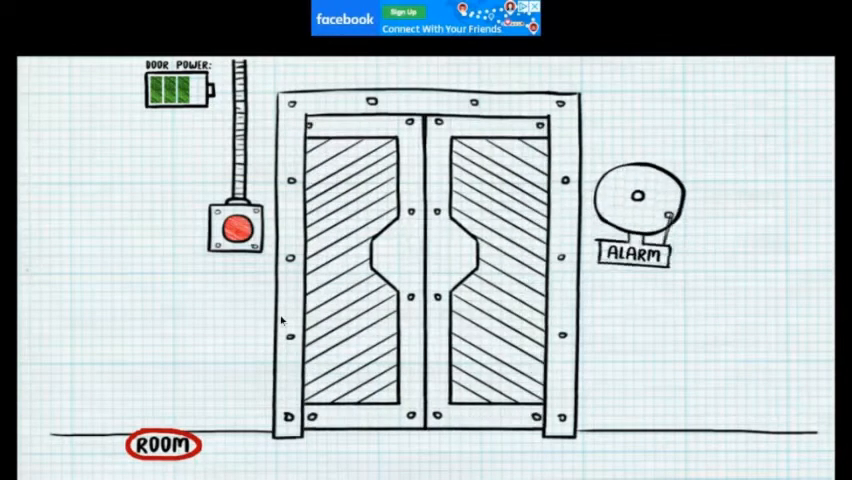
click(237, 228)
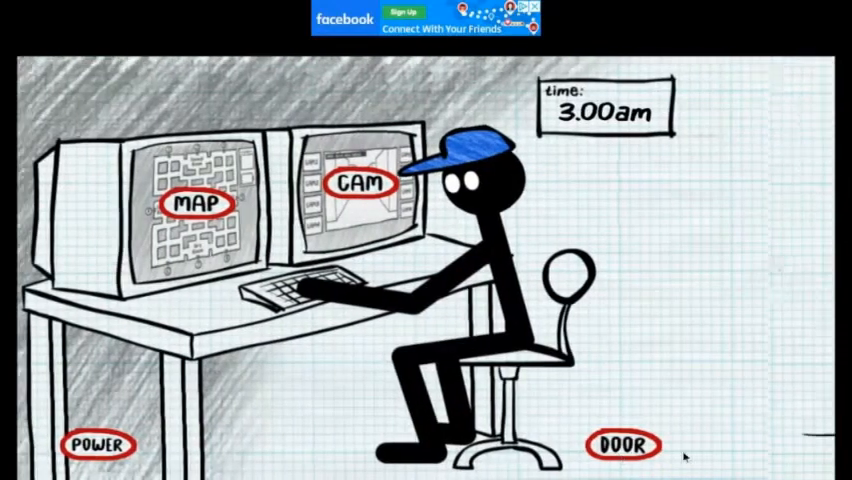
Step: Close the security door, sound the alarm, and reopen the door, leaving two bars of power
click(621, 446)
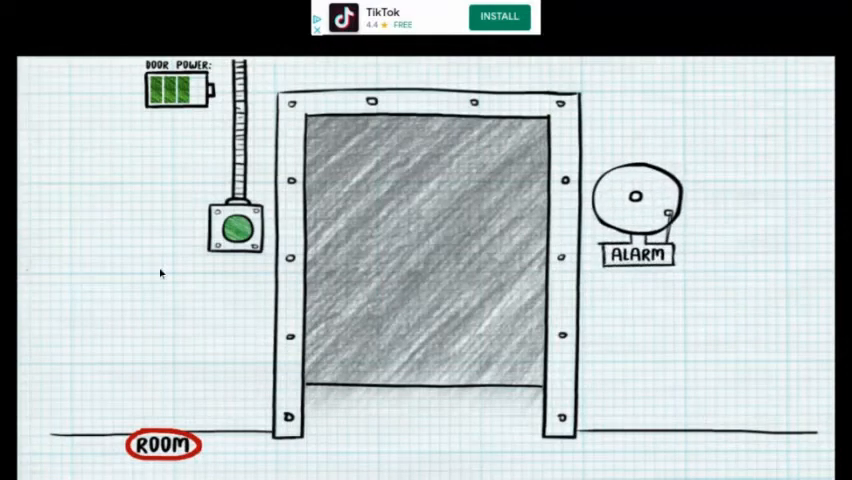
click(235, 228)
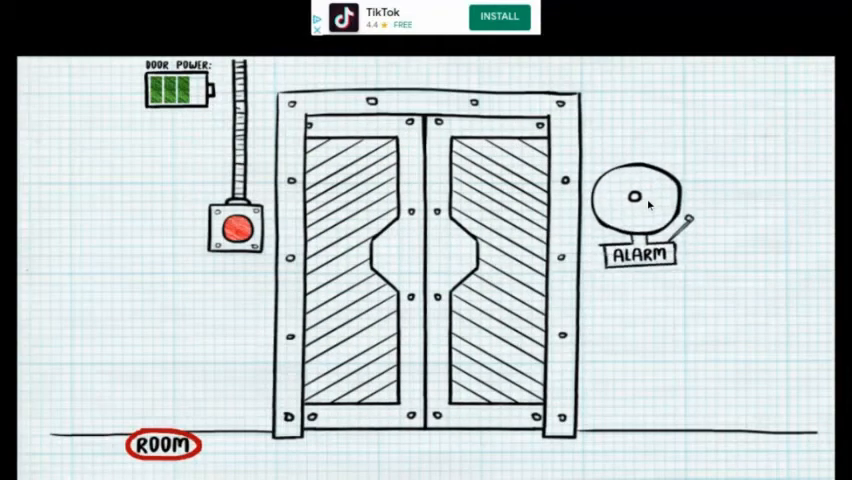
click(238, 226)
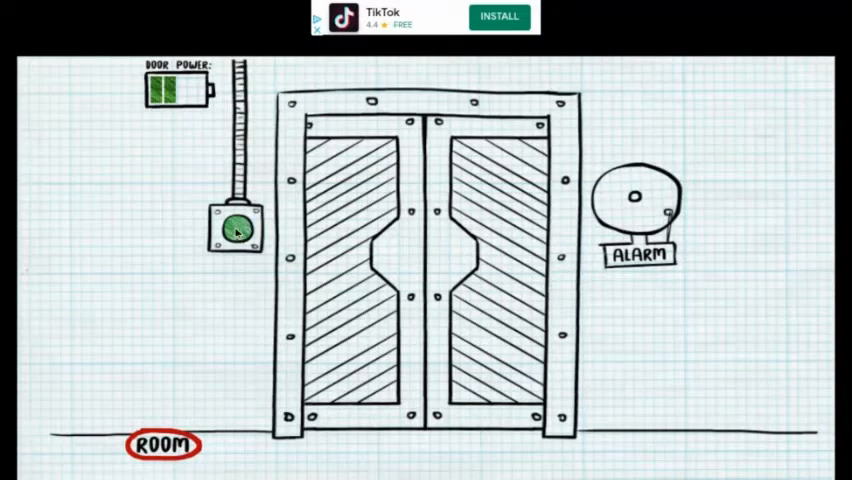
click(236, 231)
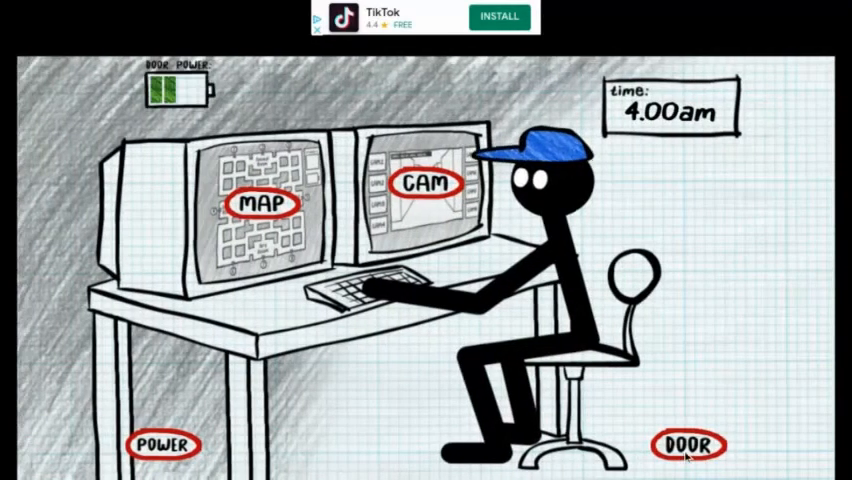
Step: Repeatedly close and reopen the security door until the night ends
click(684, 446)
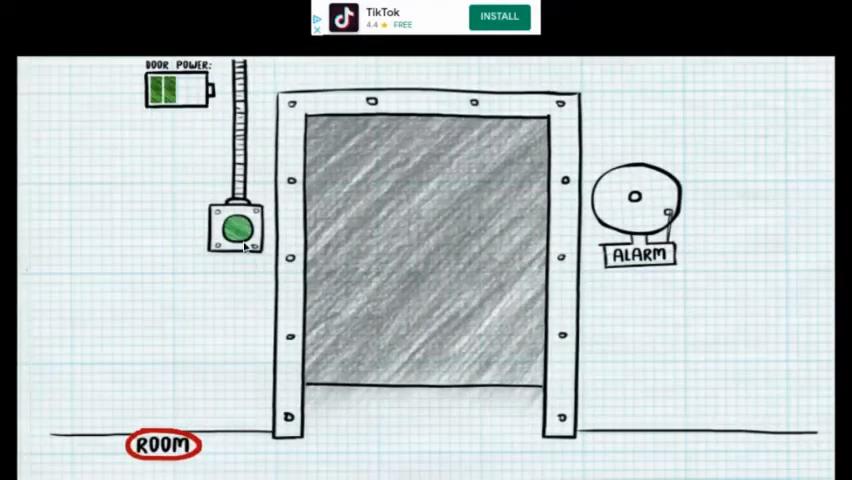
click(238, 230)
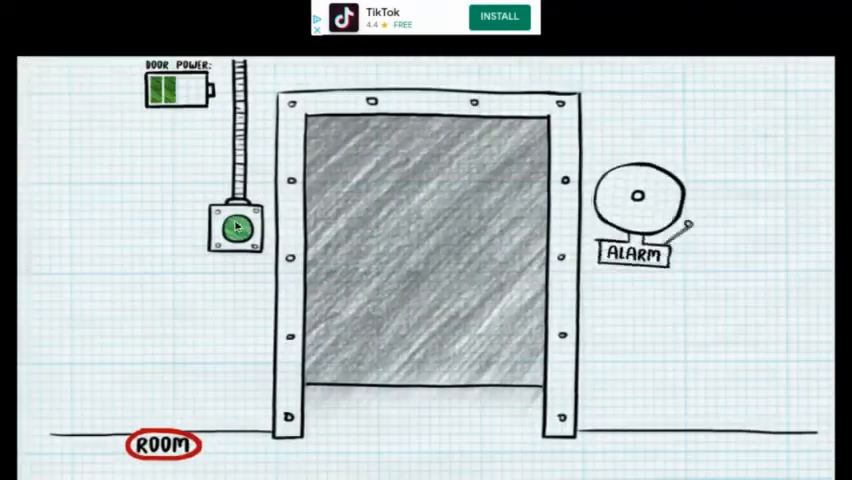
click(237, 228)
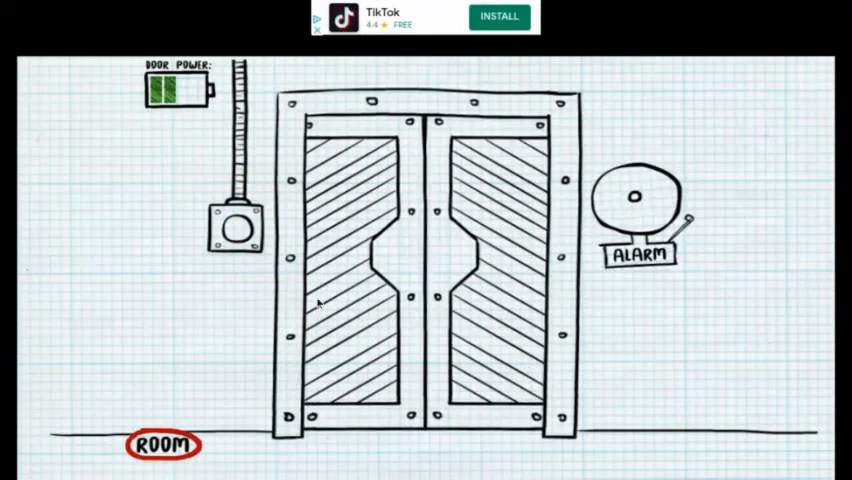
click(237, 232)
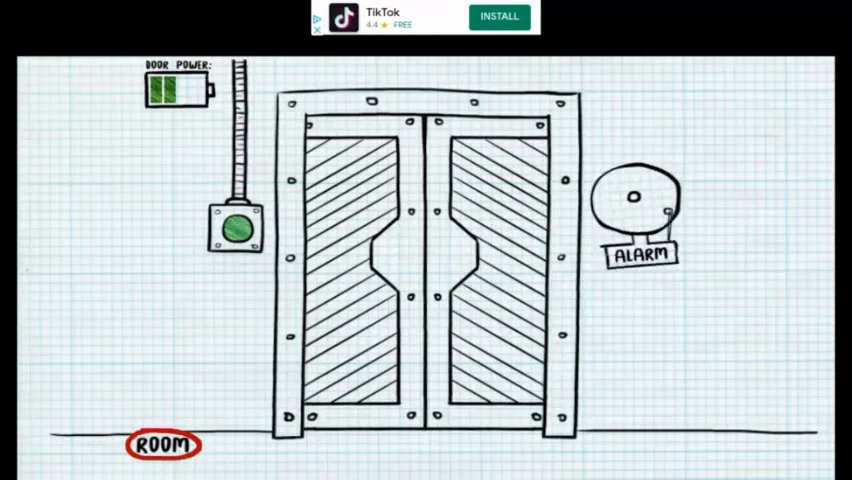
click(237, 228)
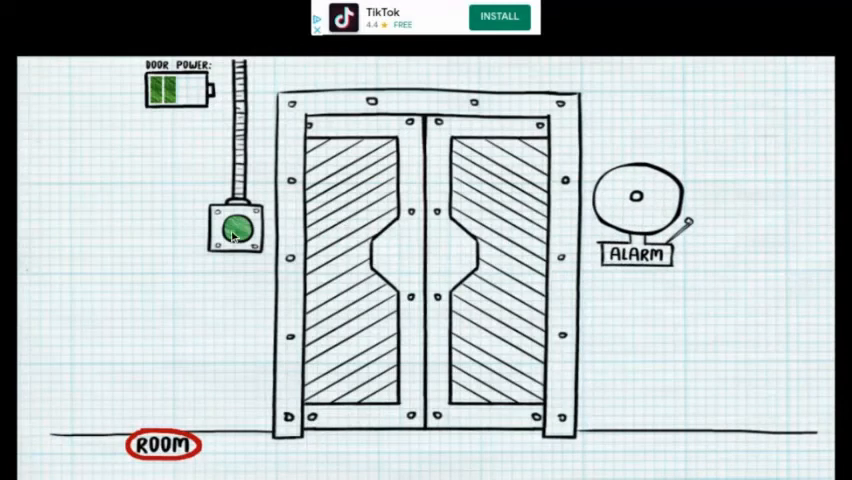
click(235, 228)
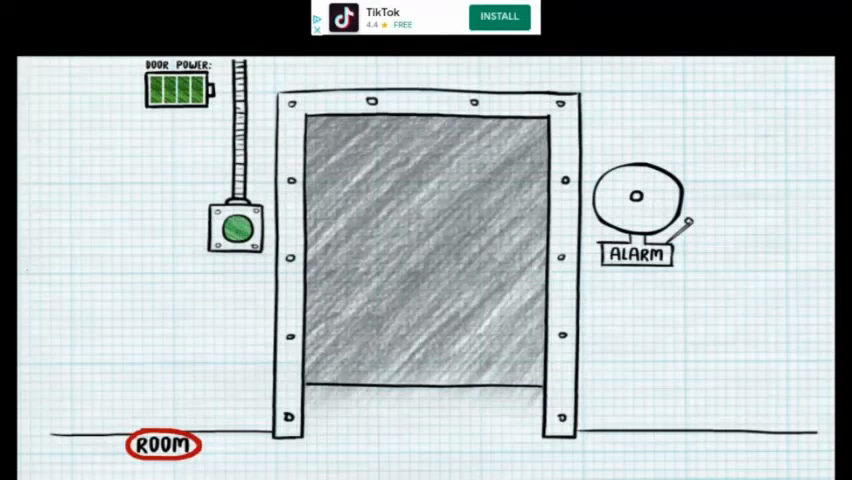
click(237, 230)
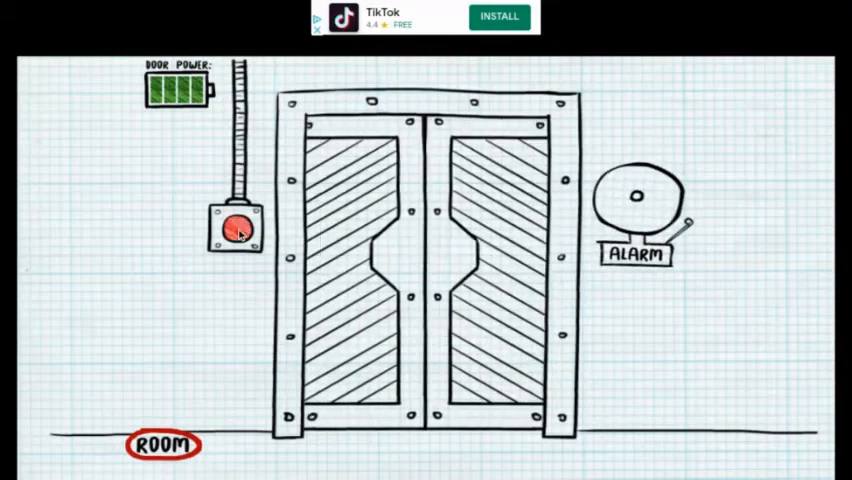
click(237, 232)
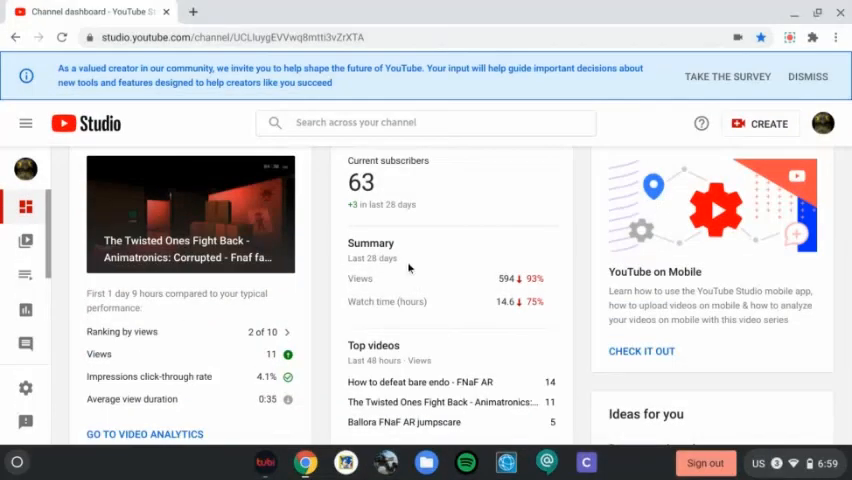
mouse_move(408, 268)
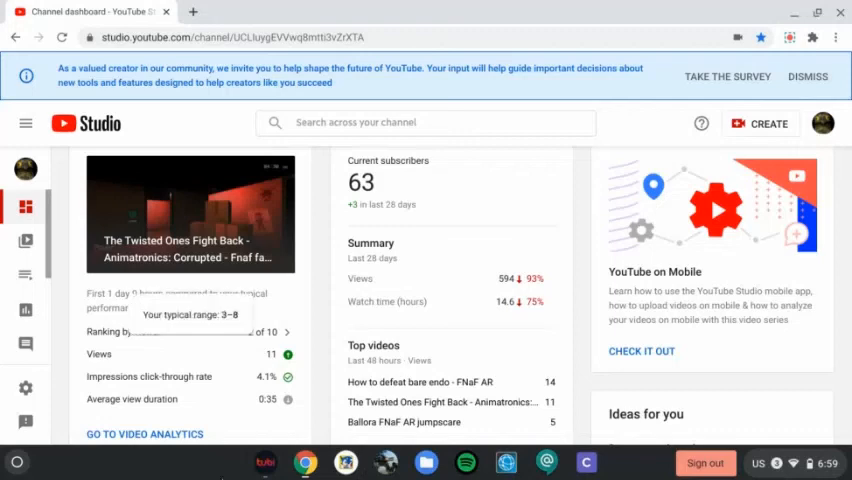
Step: Open the app launcher over the YouTube Studio channel dashboard
click(16, 462)
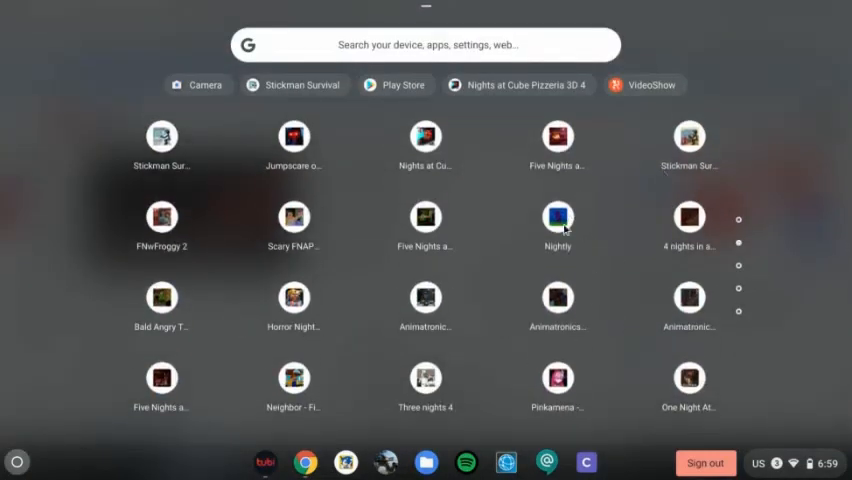
Step: Right-click among the installed games in the launcher grid
right_click(161, 135)
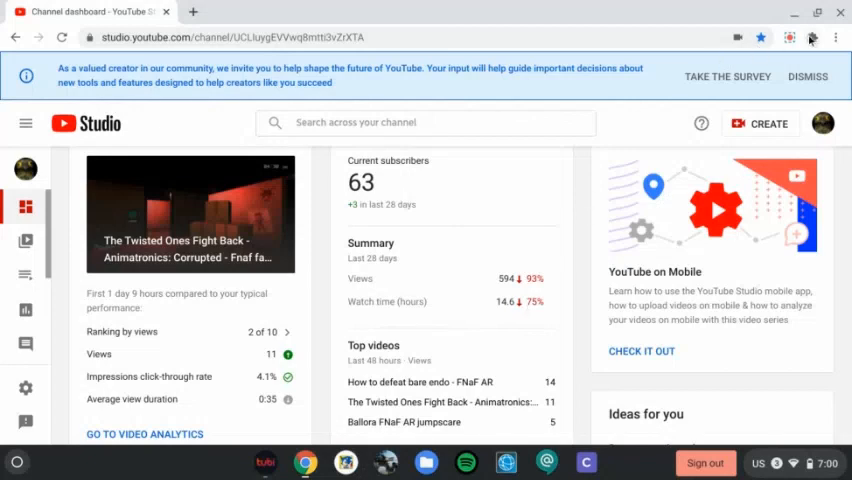
Step: Open the screen recorder extension's controls from the toolbar
click(790, 37)
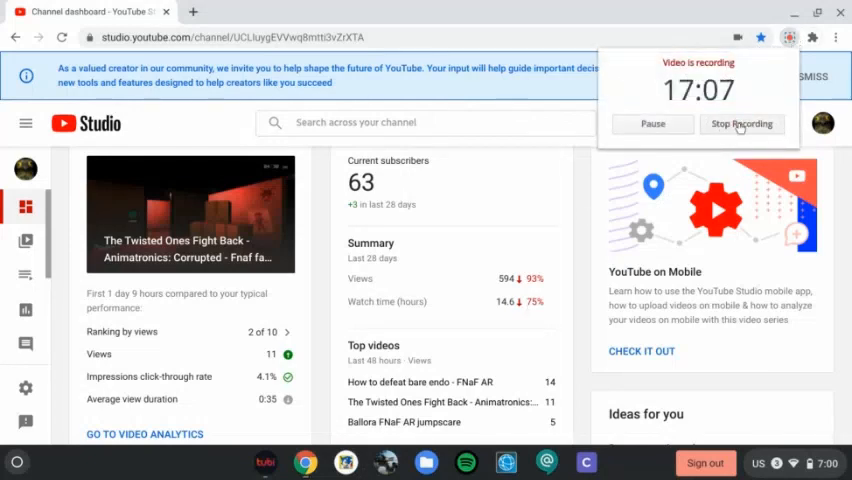